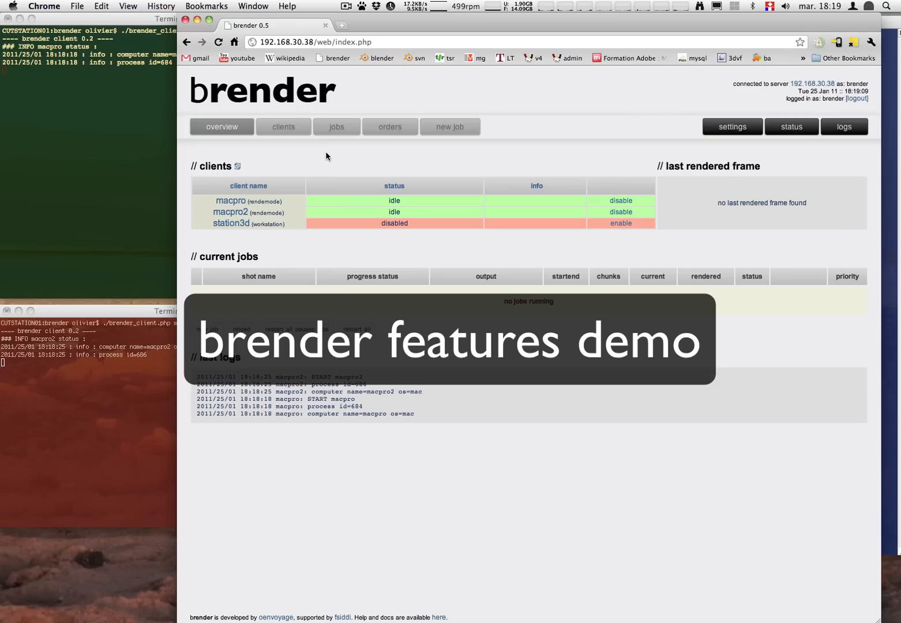
mouse_move(368, 157)
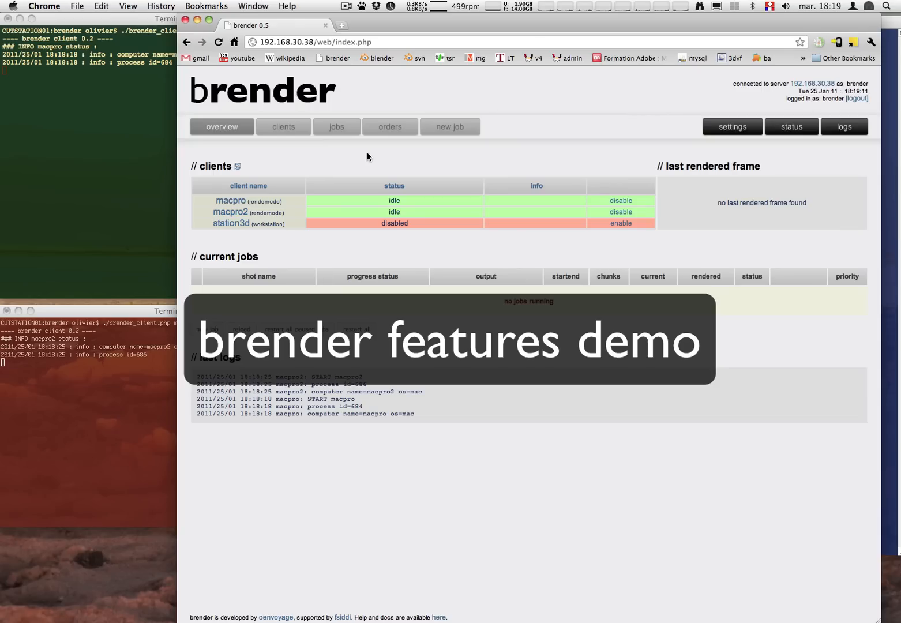
mouse_move(280, 185)
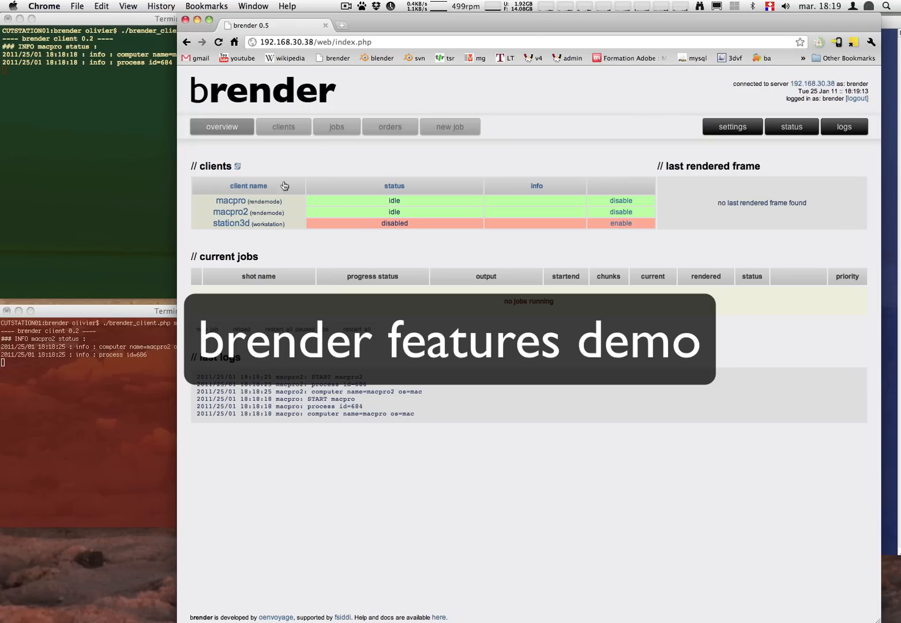
mouse_move(230, 212)
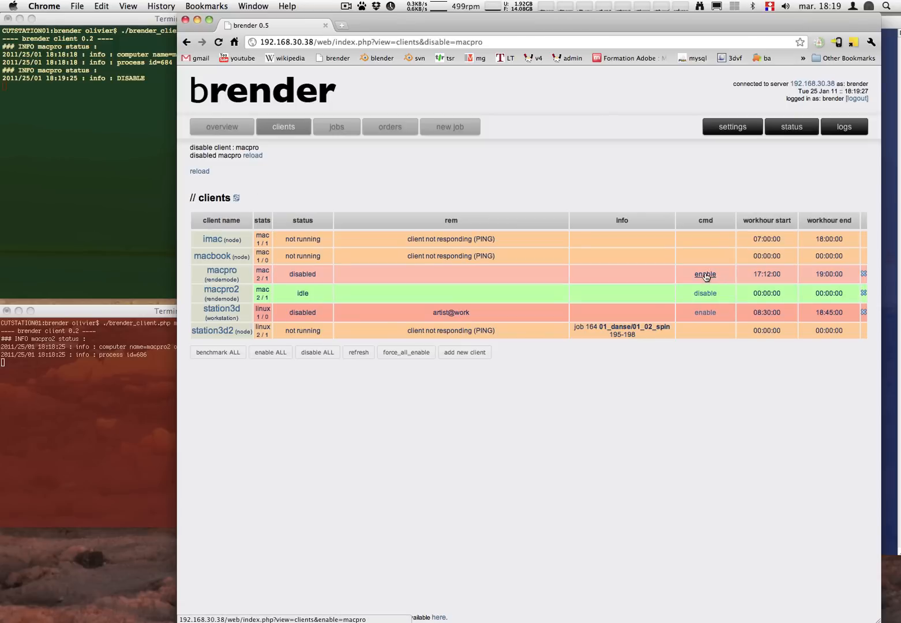
Re-enable the macpro render client, then view the station3d client's details and last frames.
left_click(705, 275)
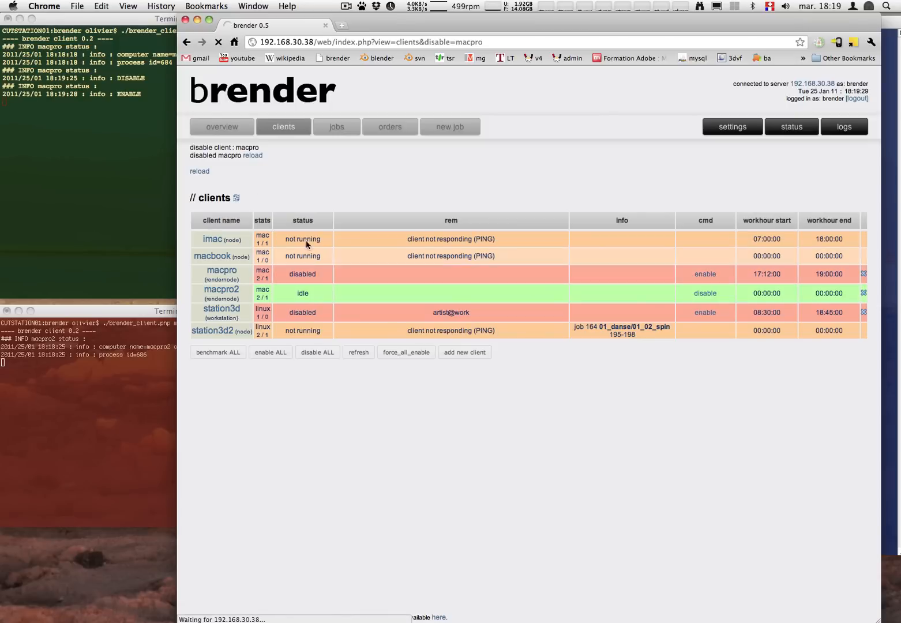
left_click(705, 274)
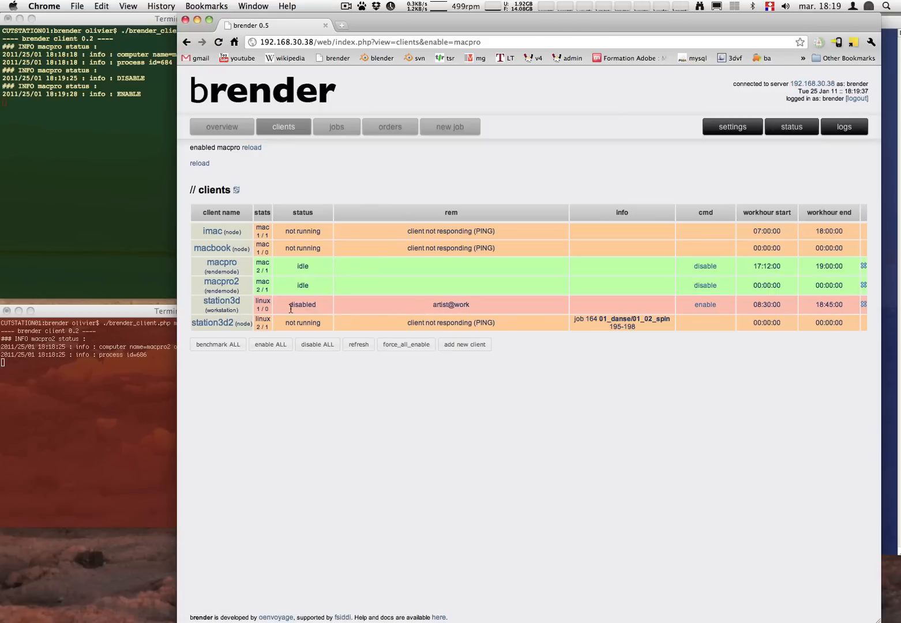
left_click(222, 300)
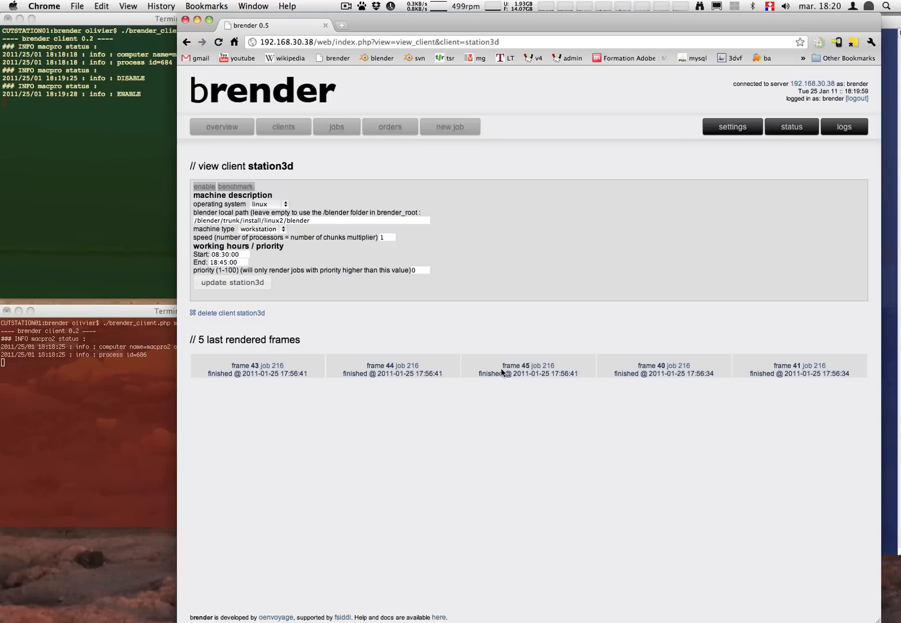
Return to the overview dashboard, then show the full list of seven render jobs.
left_click(222, 127)
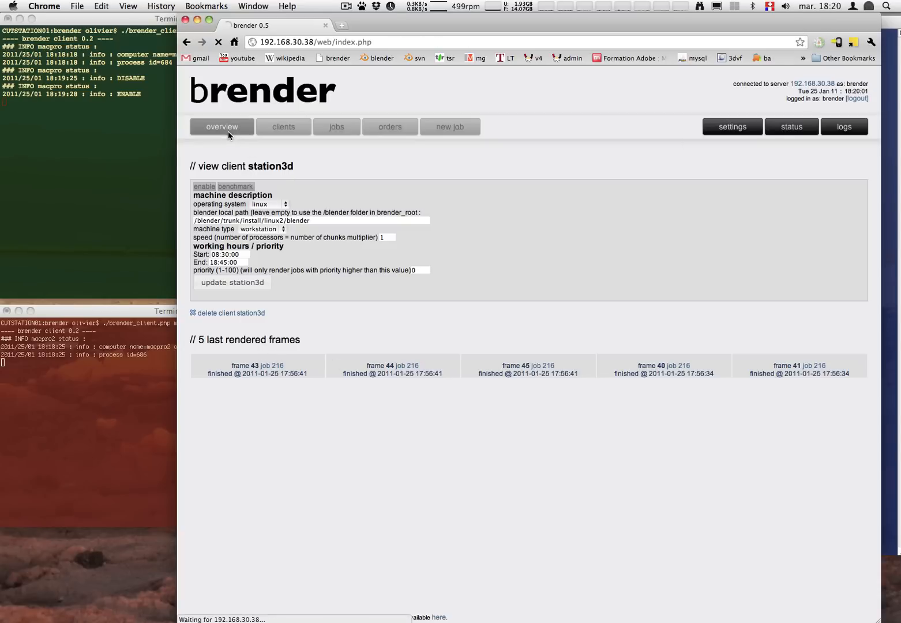
left_click(221, 127)
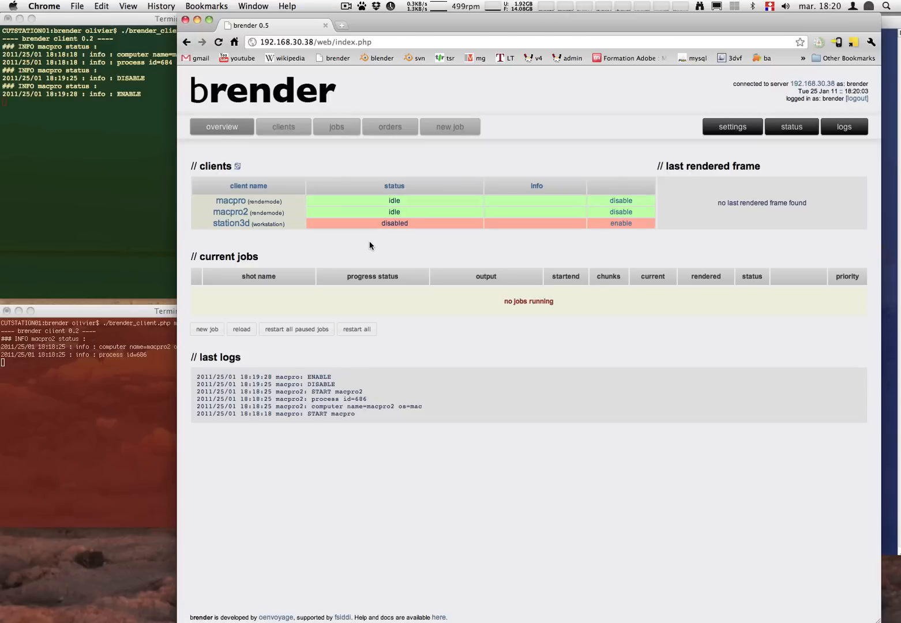
left_click(337, 127)
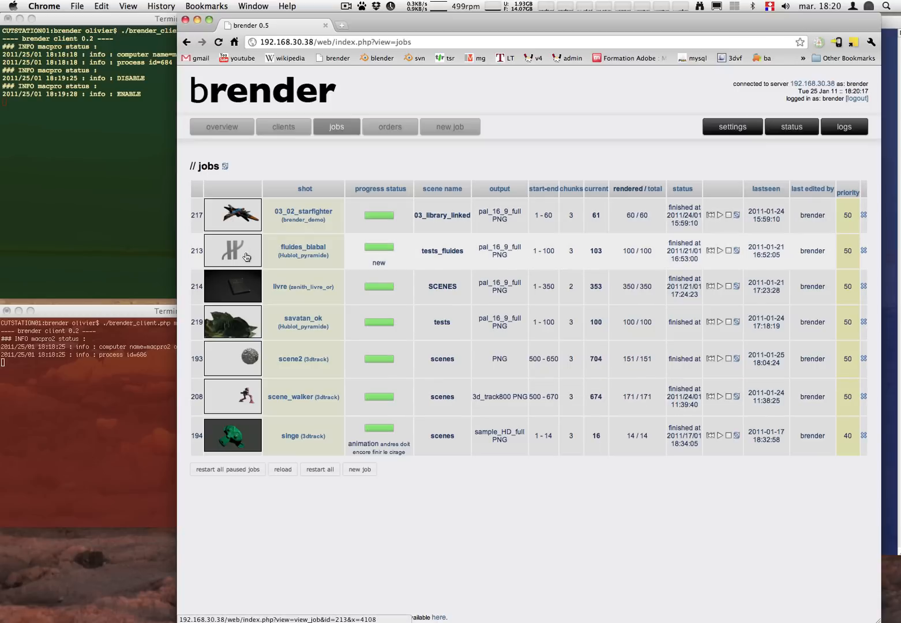
Review the server settings and projects table, check the jobs list, and return to settings.
left_click(731, 127)
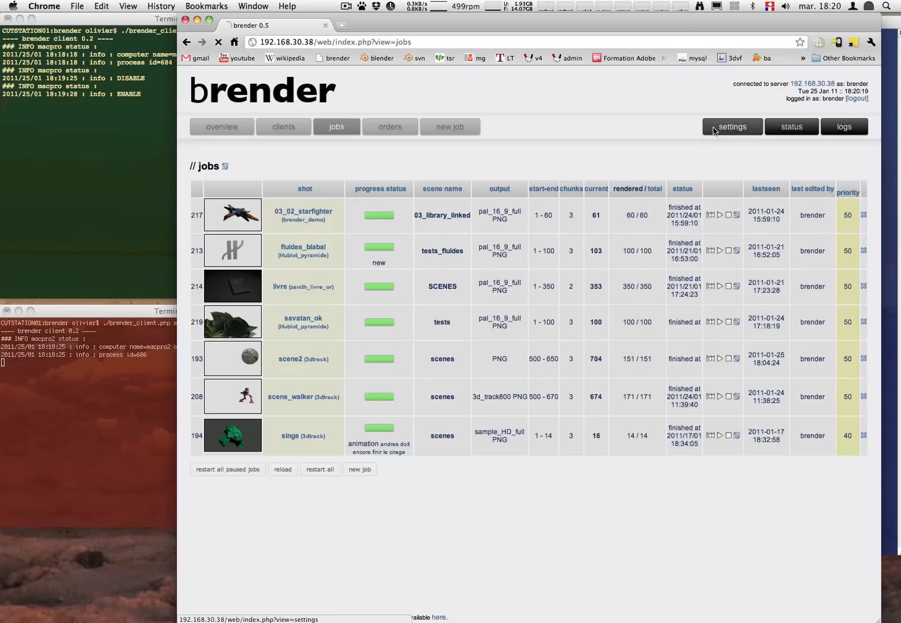
left_click(732, 127)
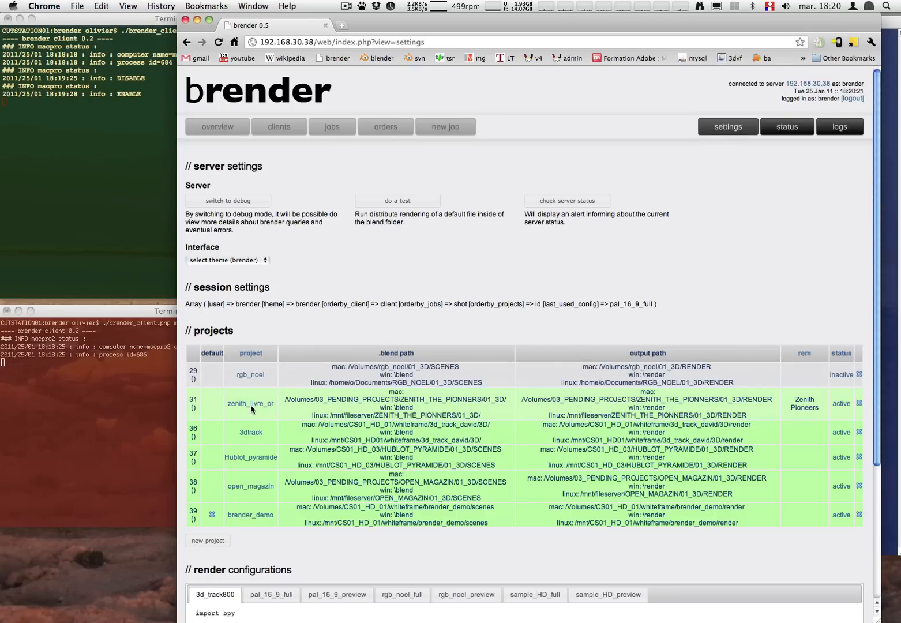
mouse_move(245, 408)
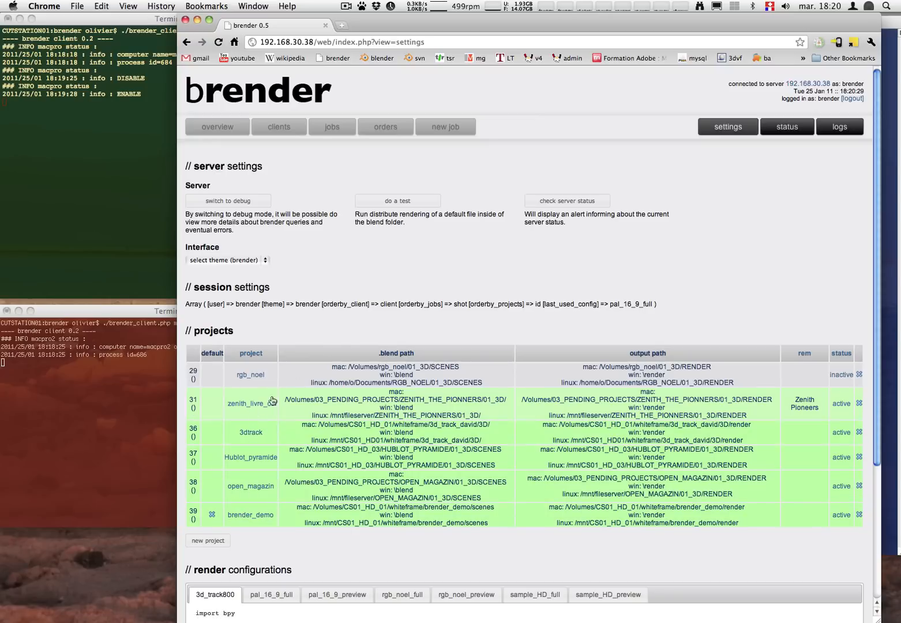
left_click(332, 127)
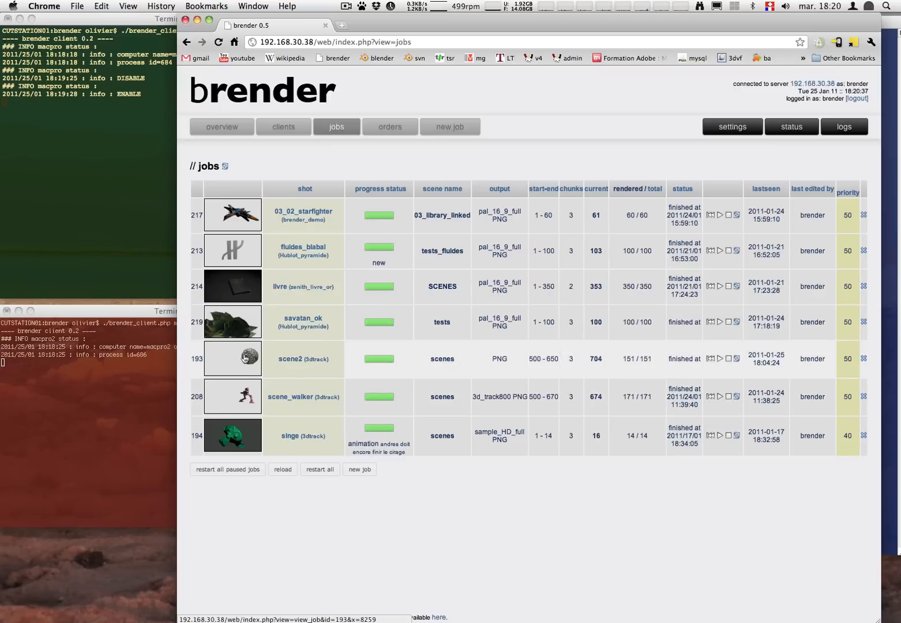
left_click(731, 127)
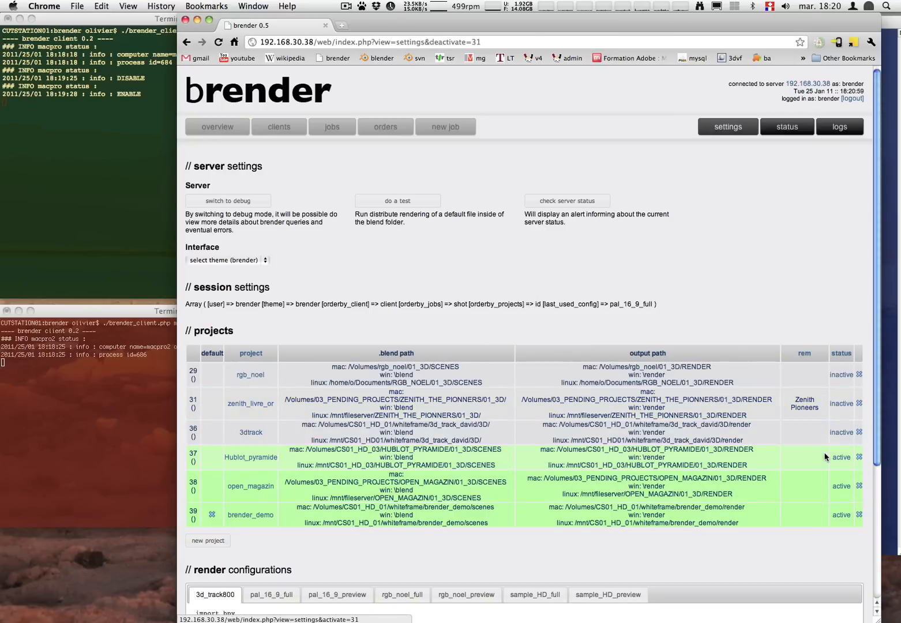
Deactivate Hublot_pyramide and open_magazin, activate 3dtrack, and show the remaining four jobs.
left_click(840, 457)
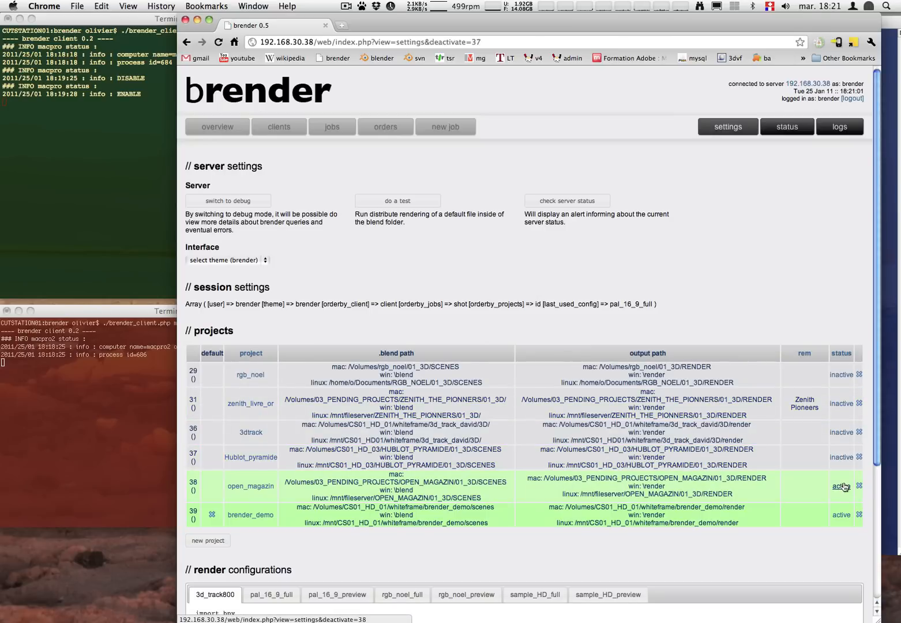
left_click(840, 487)
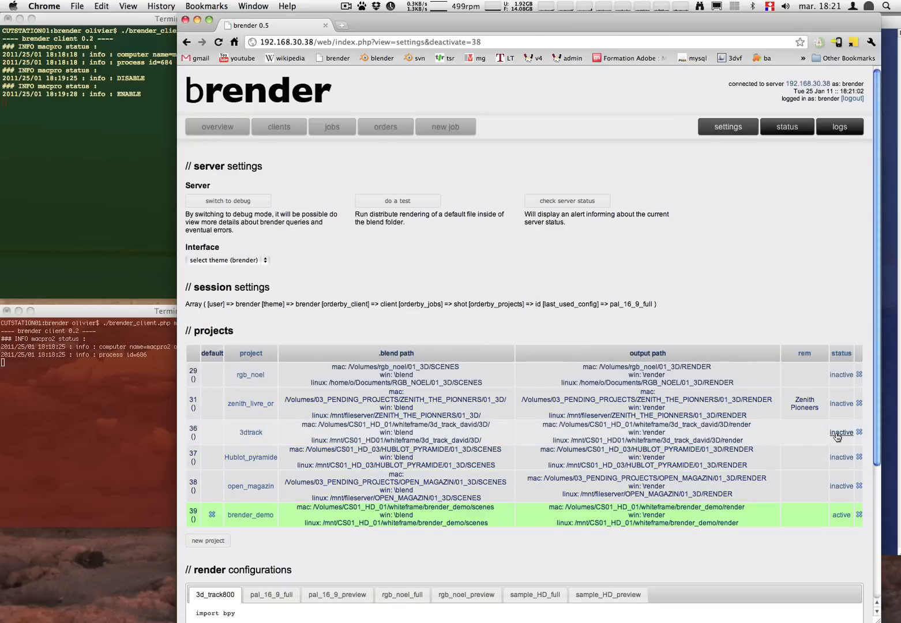
left_click(845, 432)
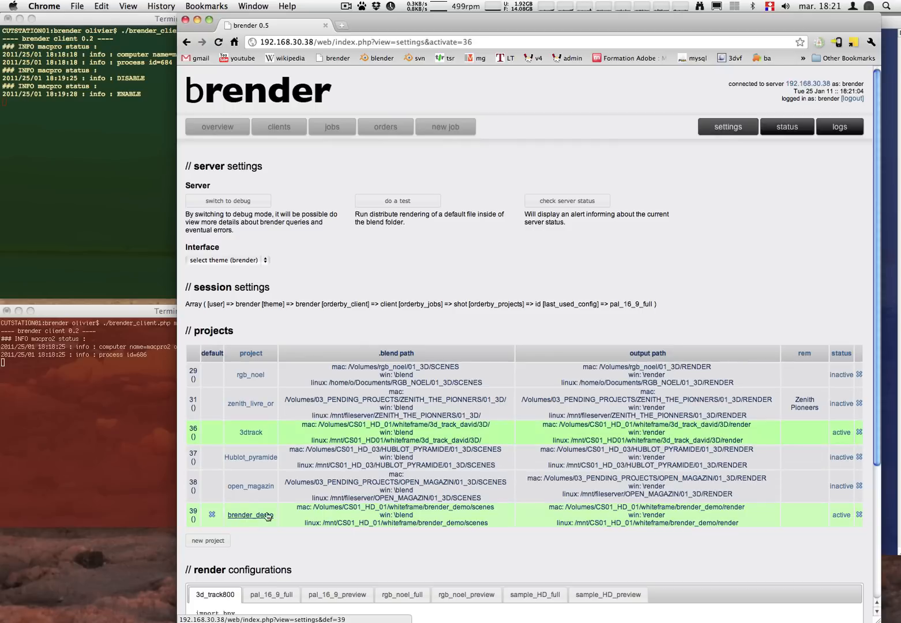
left_click(333, 126)
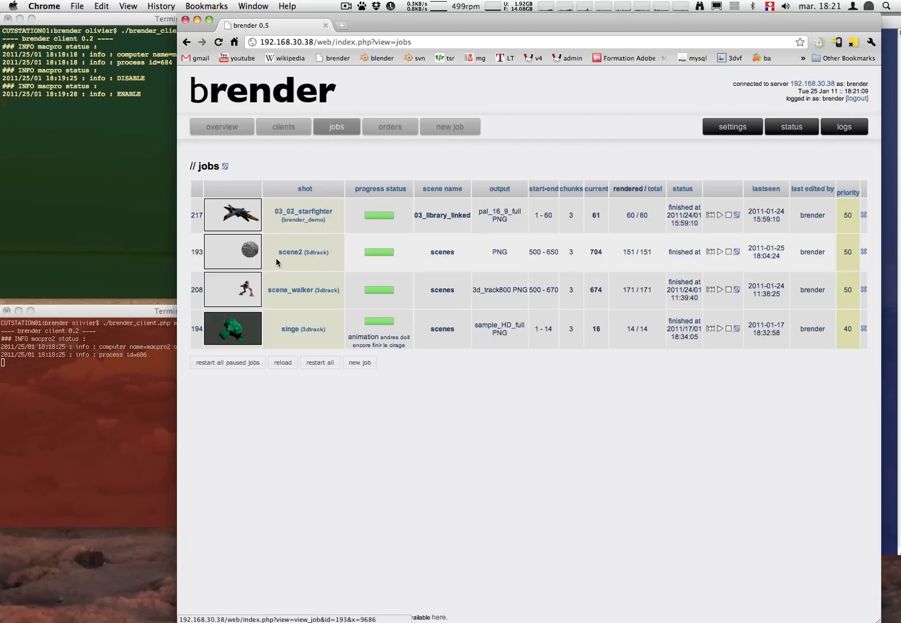
Show the scene_walker job's frame thumbnails 500-662 on a dark background.
left_click(291, 290)
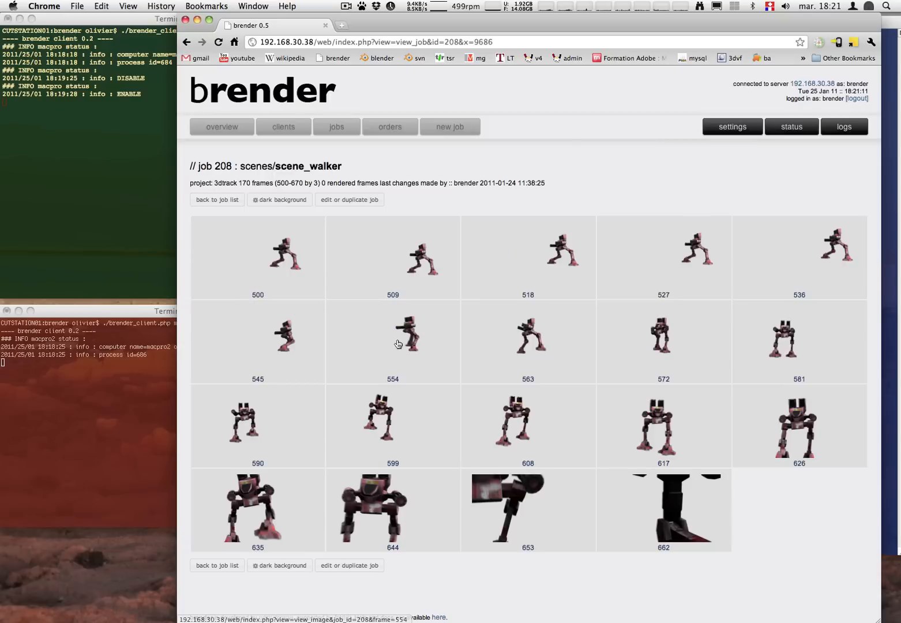
mouse_move(392, 270)
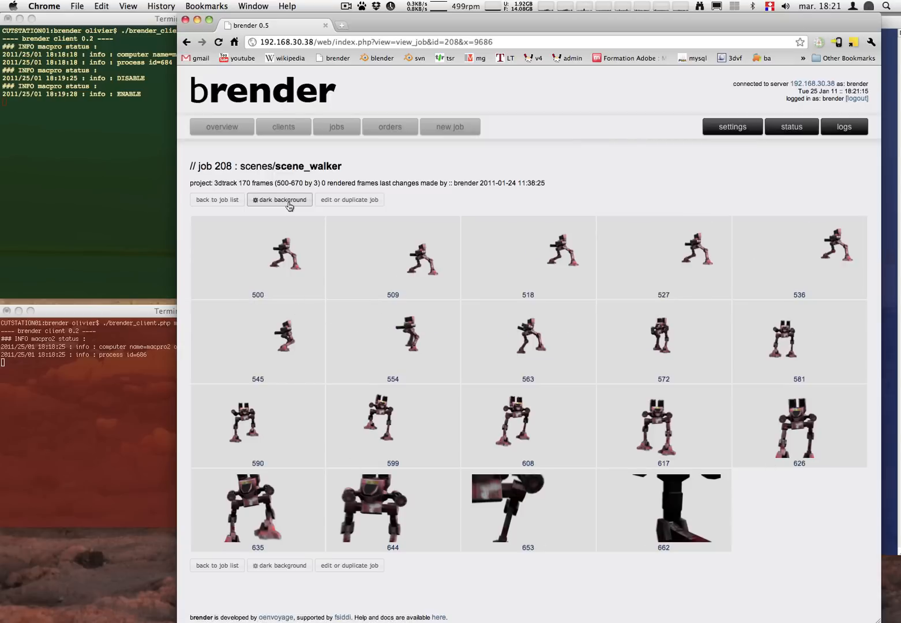
left_click(279, 200)
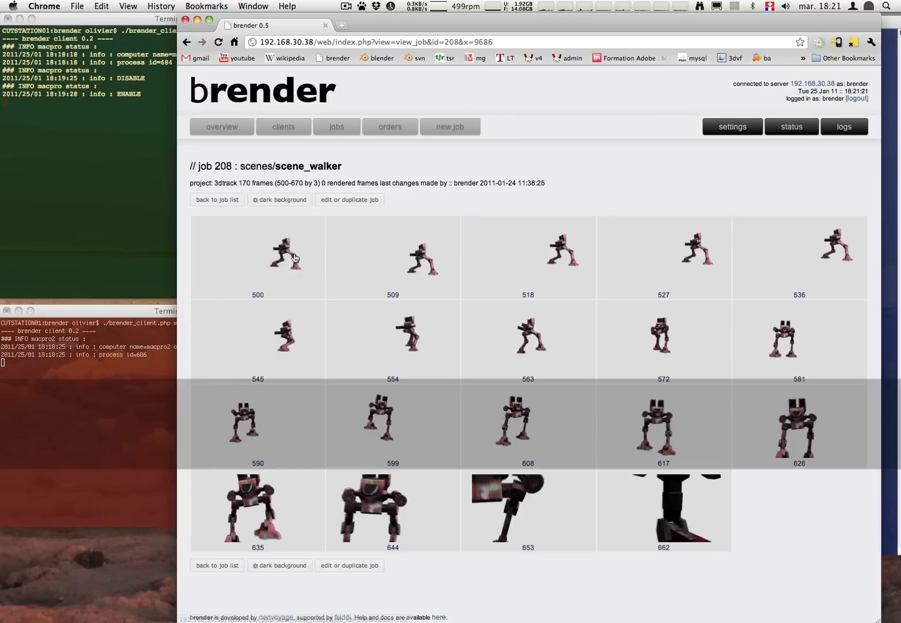
View frame 500 full size and step forward through the renders, one then ten frames at a time, up to 577.
left_click(293, 258)
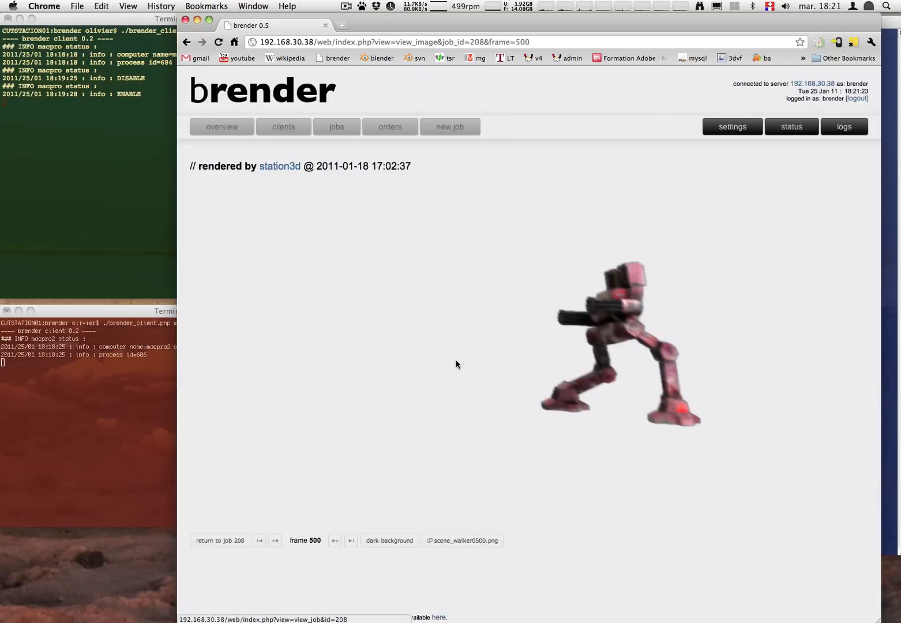
left_click(335, 540)
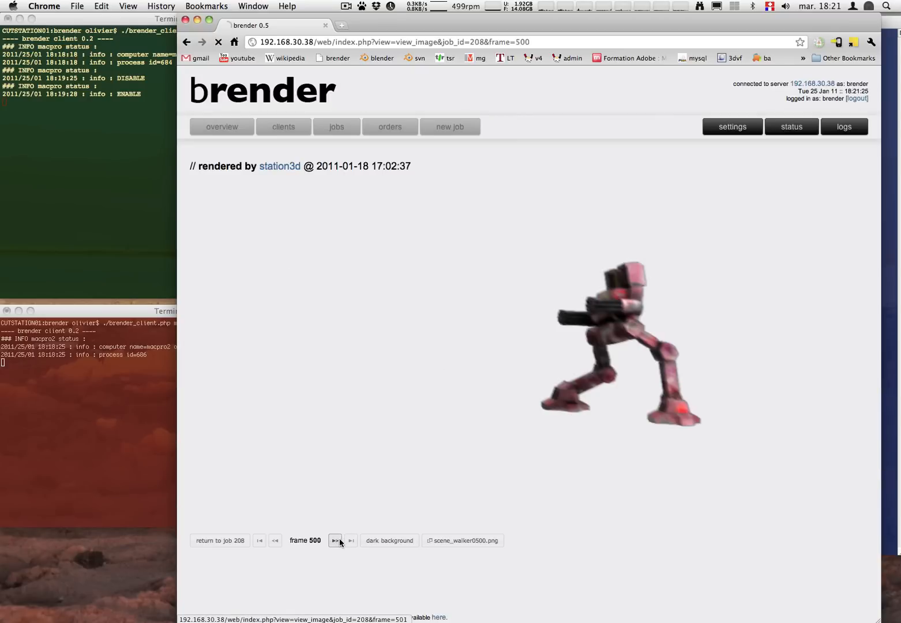
left_click(334, 540)
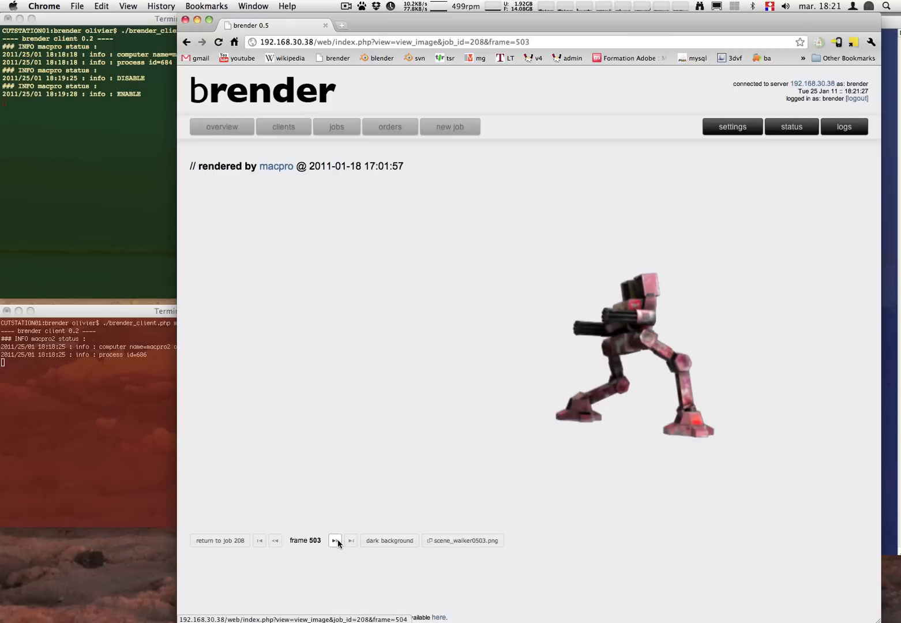
left_click(334, 540)
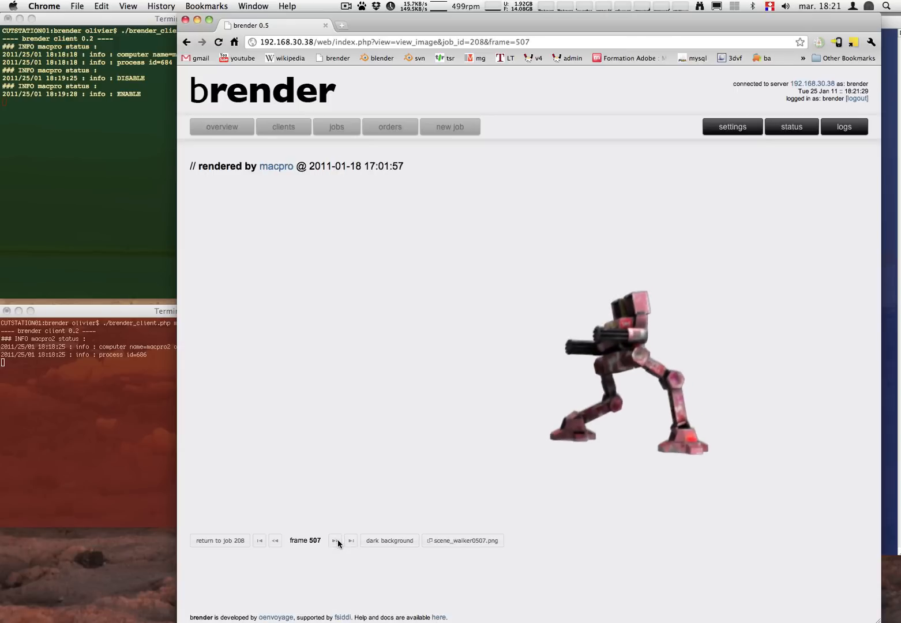
mouse_move(351, 540)
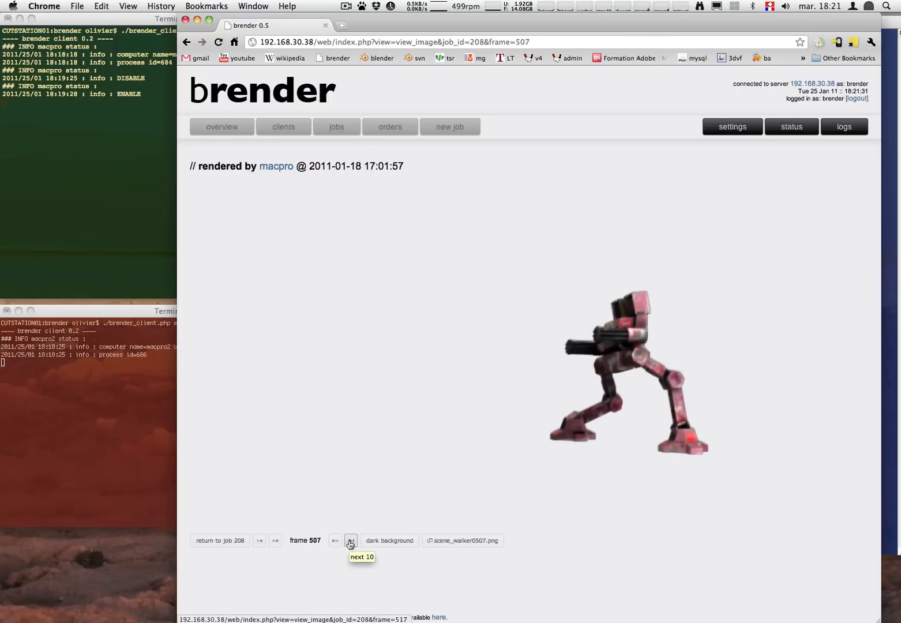
left_click(351, 540)
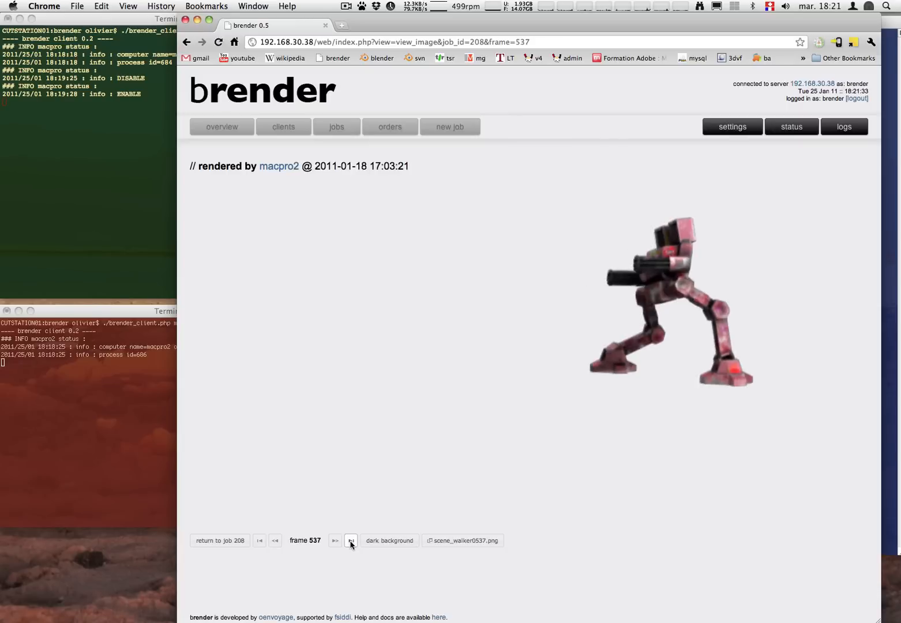
left_click(351, 540)
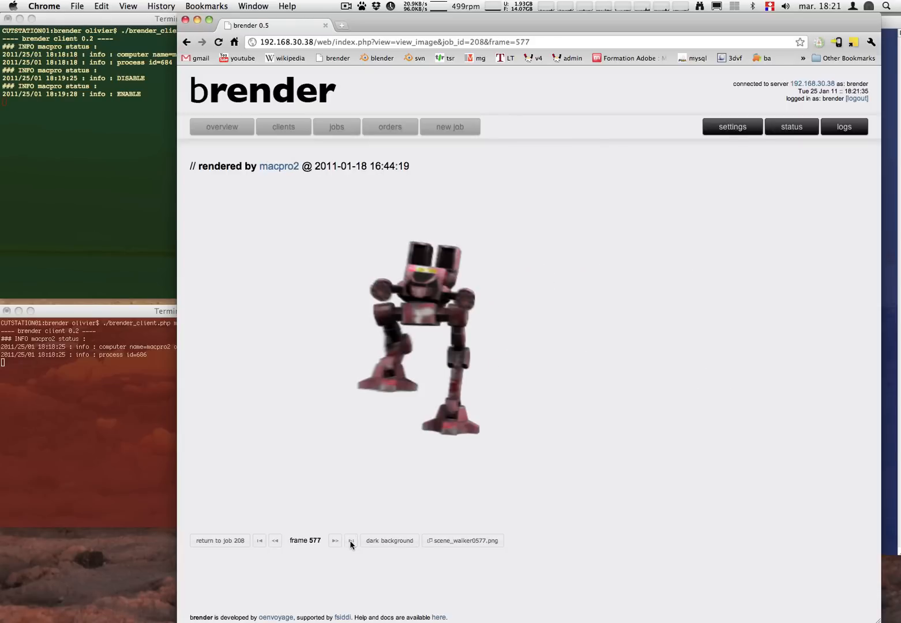
left_click(351, 540)
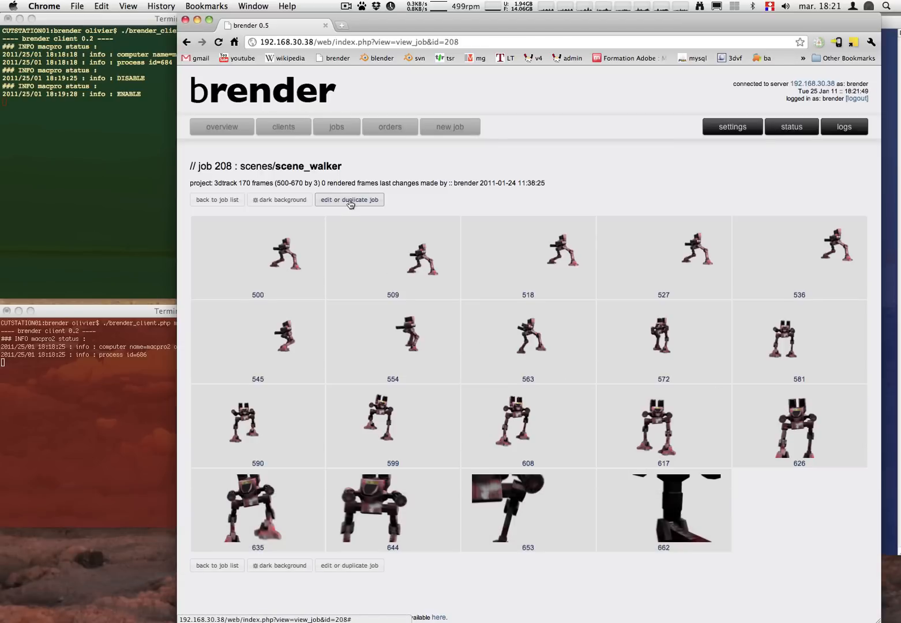
Set job 208's progress status to approved and confirm the job-updated alert.
left_click(348, 199)
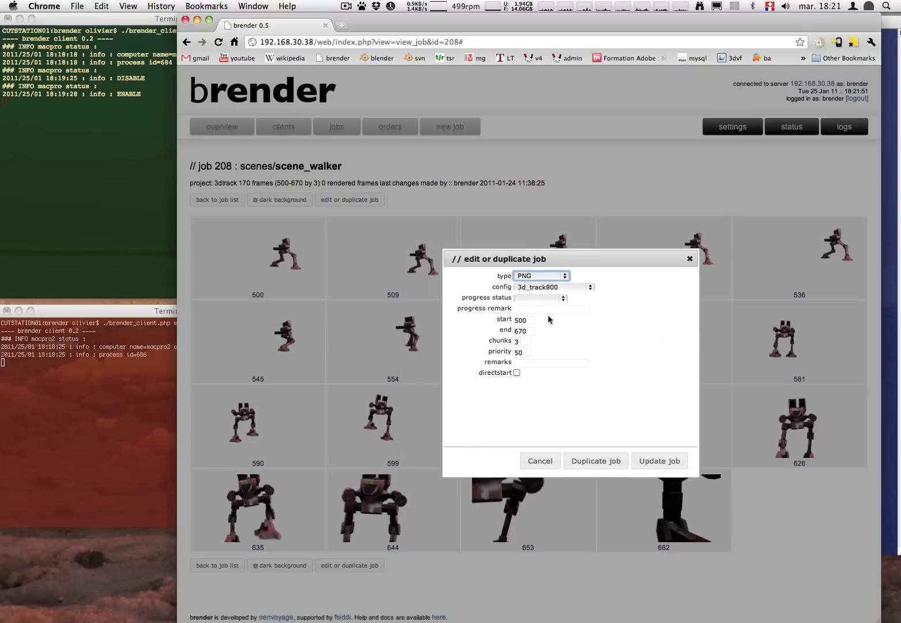
left_click(554, 286)
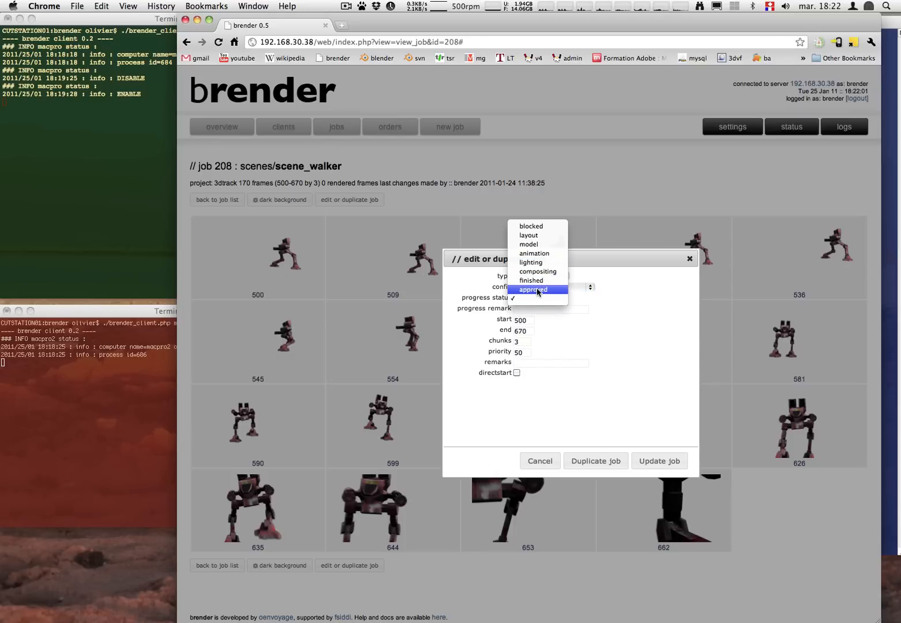
left_click(660, 461)
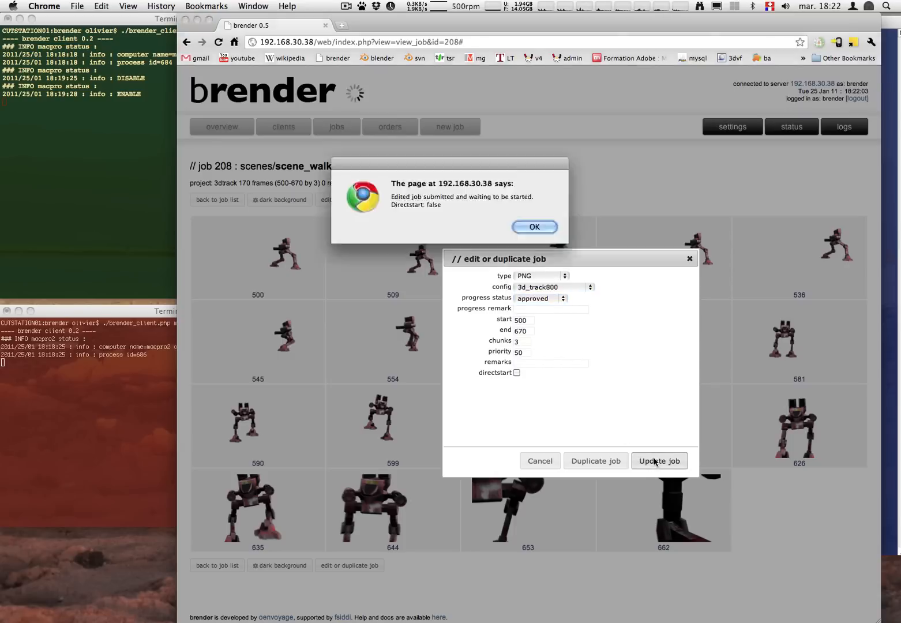
left_click(535, 226)
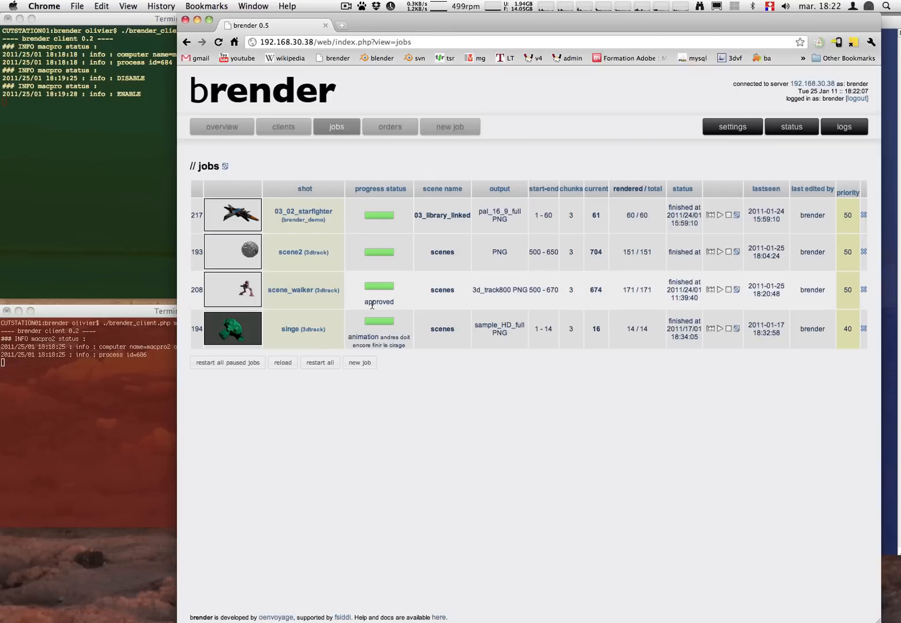
mouse_move(293, 295)
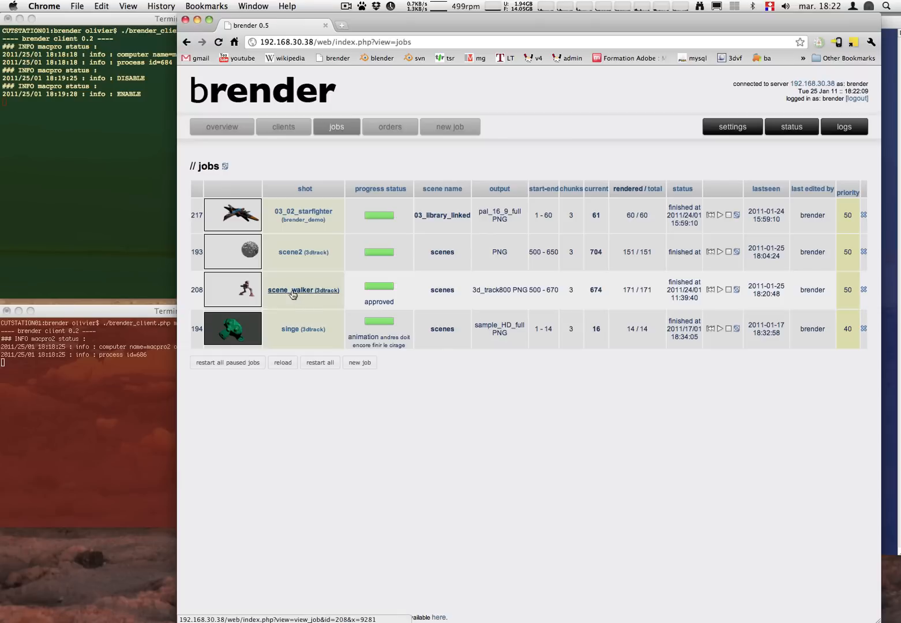
Bring up the scene_walker job's page to edit its progress to animation, 'needs tweaking'.
left_click(288, 291)
type("needs tweaking")
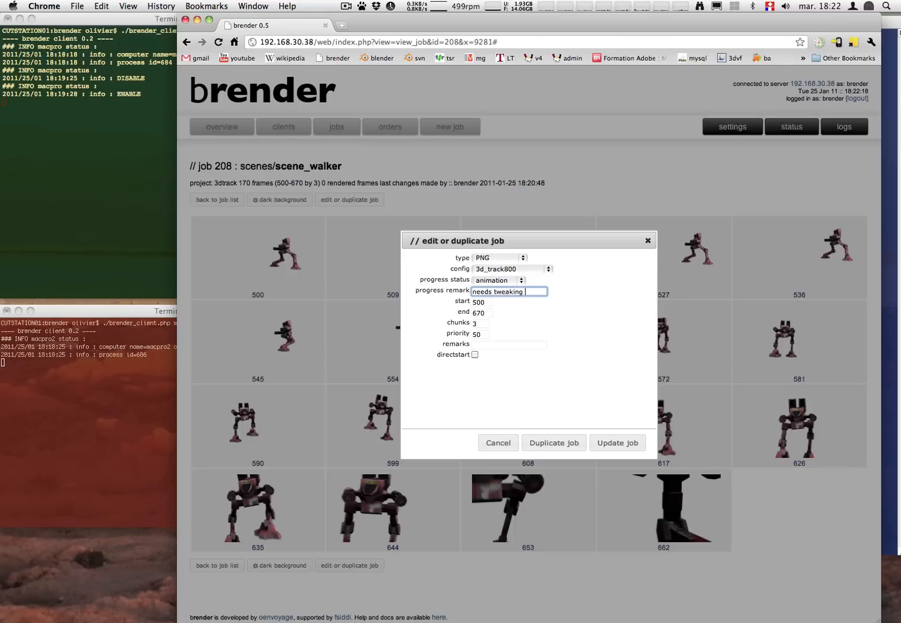
mouse_move(608, 431)
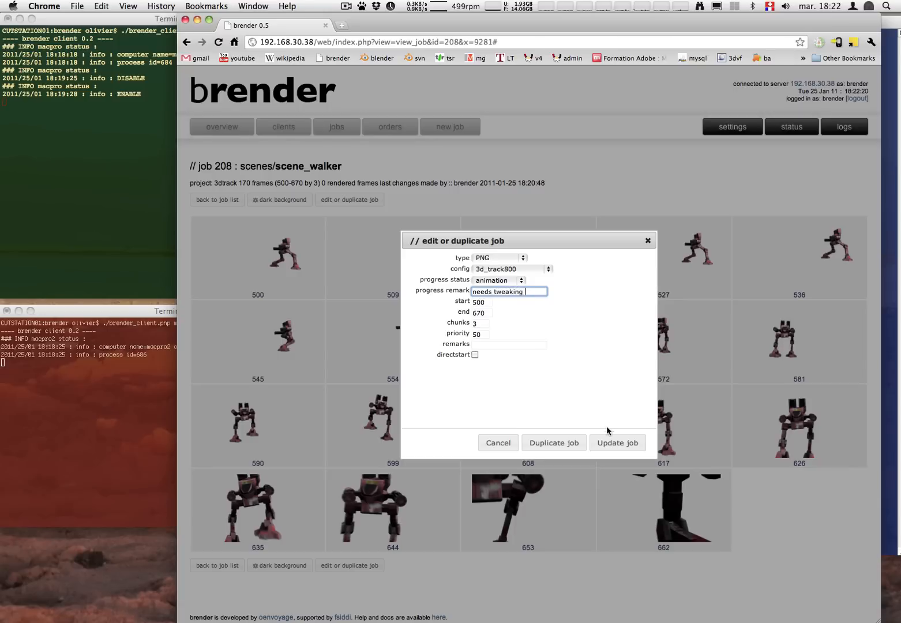
Save the job so the list shows scene_walker as animation with remark 'needs tweaking'.
left_click(618, 443)
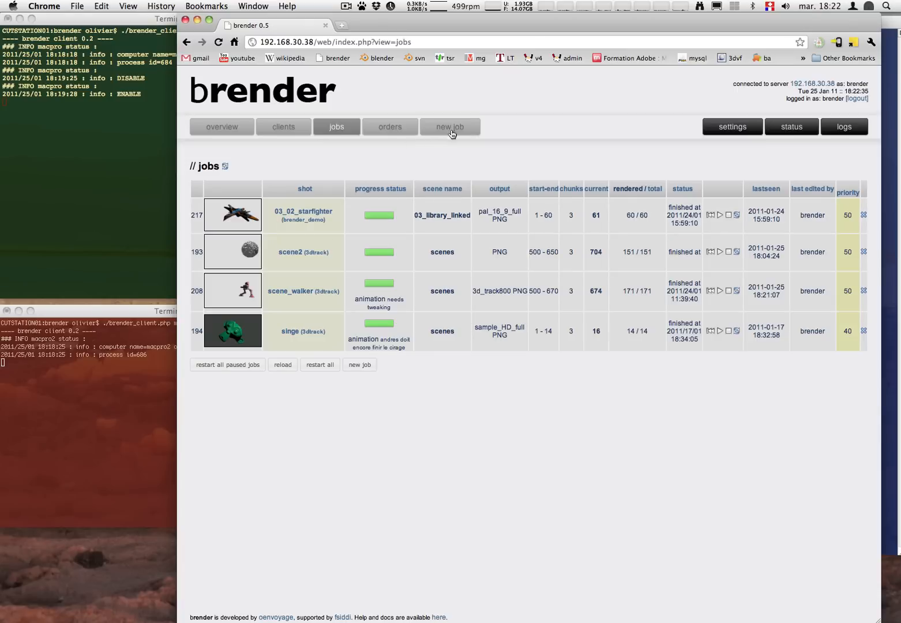
mouse_move(323, 229)
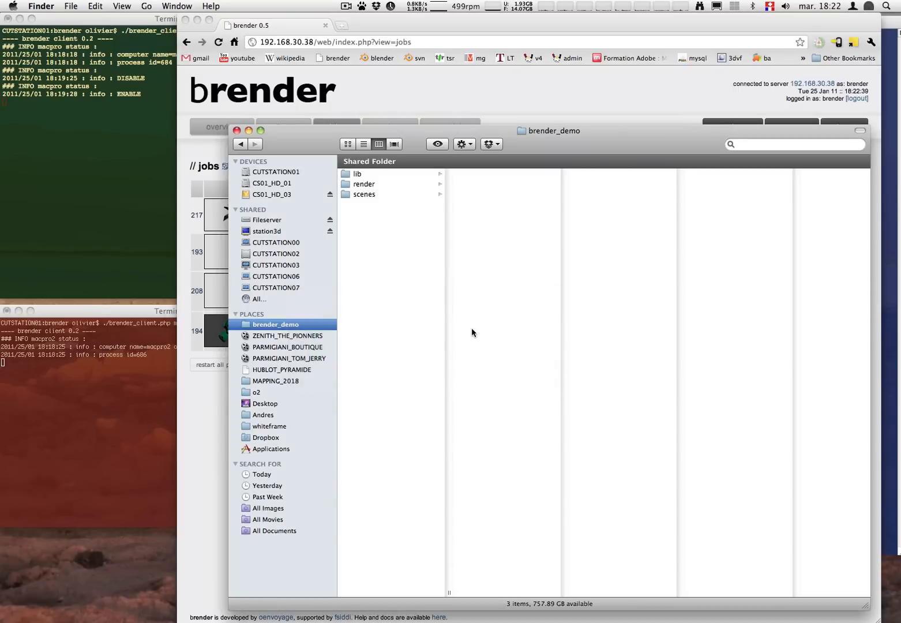
Browse brender_demo's scene folders 01_intro through 04_flopsy_tracking in Finder, then show the starfighter job's frames.
left_click(365, 193)
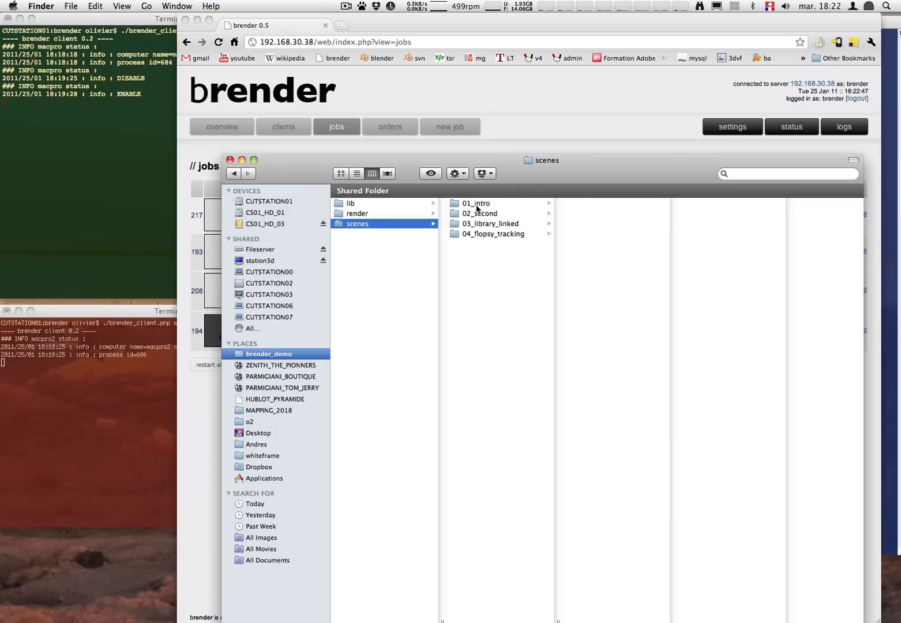
left_click(475, 203)
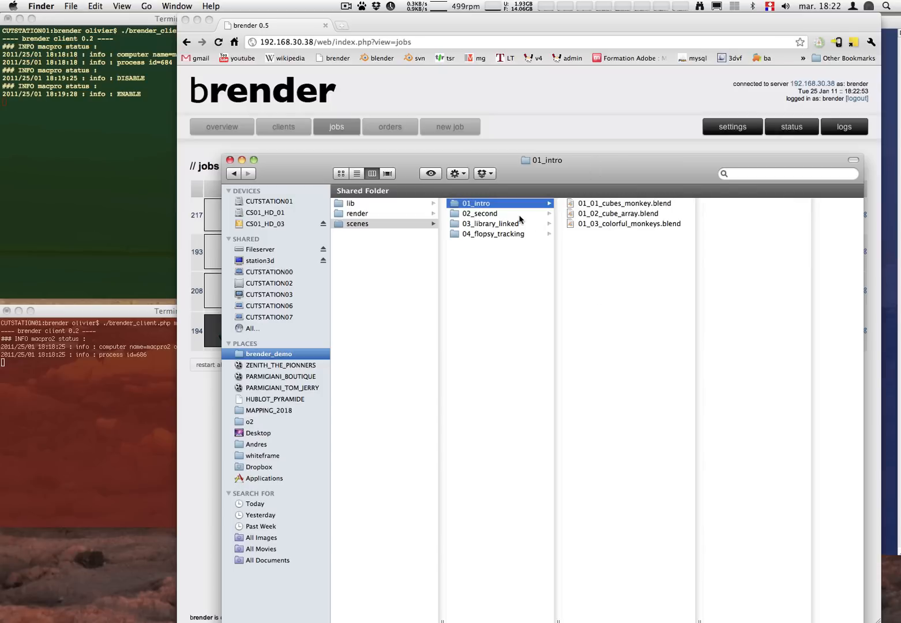
left_click(480, 213)
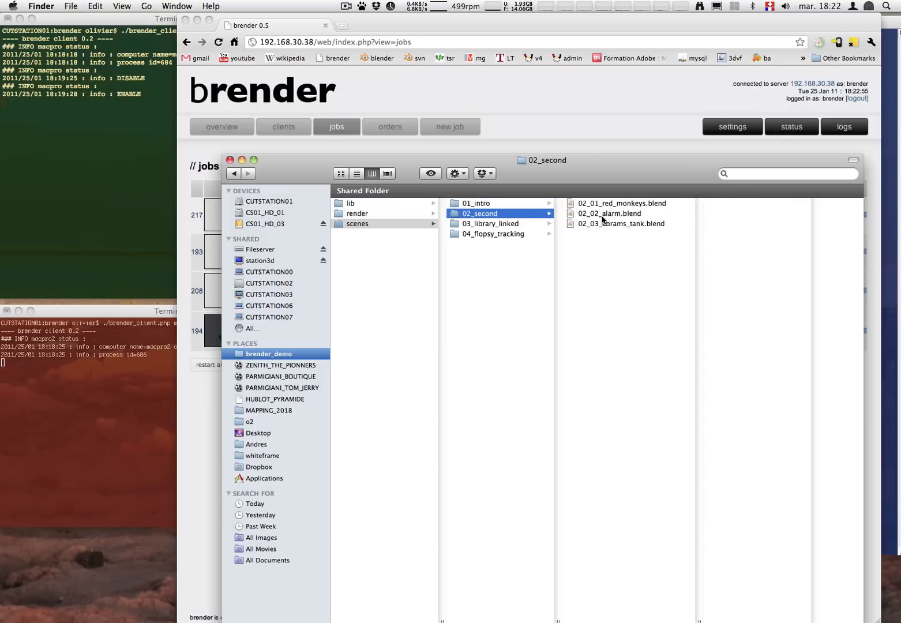
left_click(492, 224)
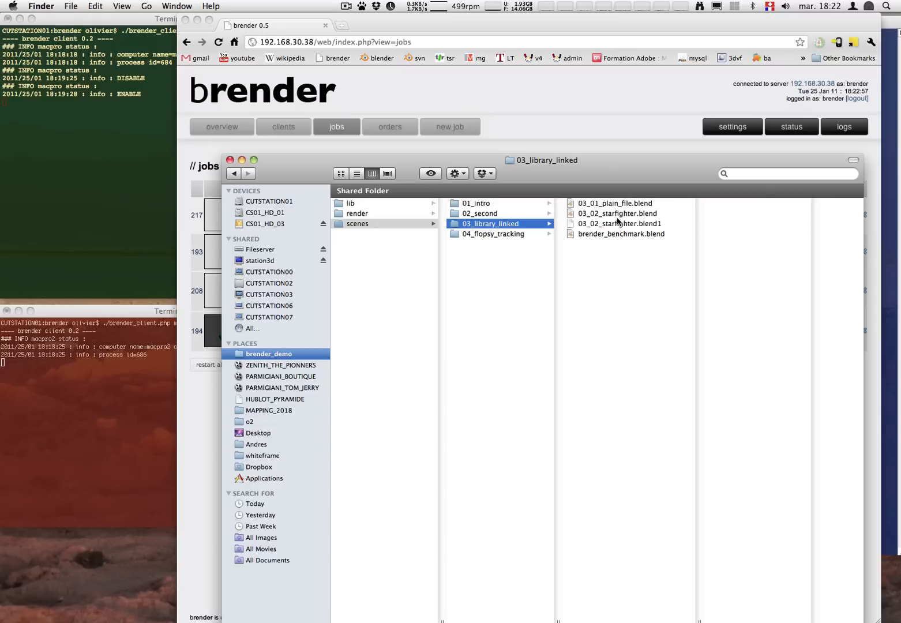
left_click(492, 233)
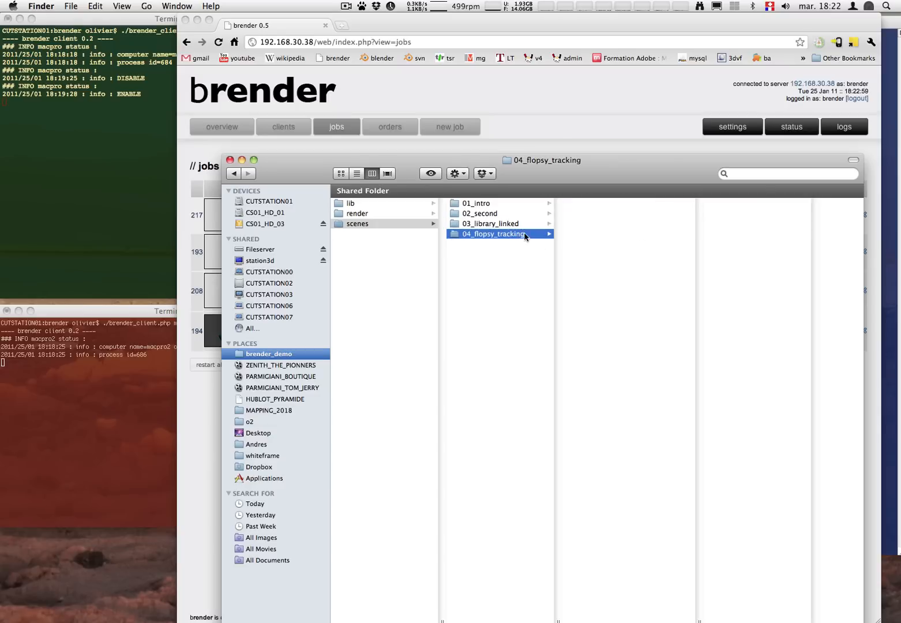
left_click(493, 233)
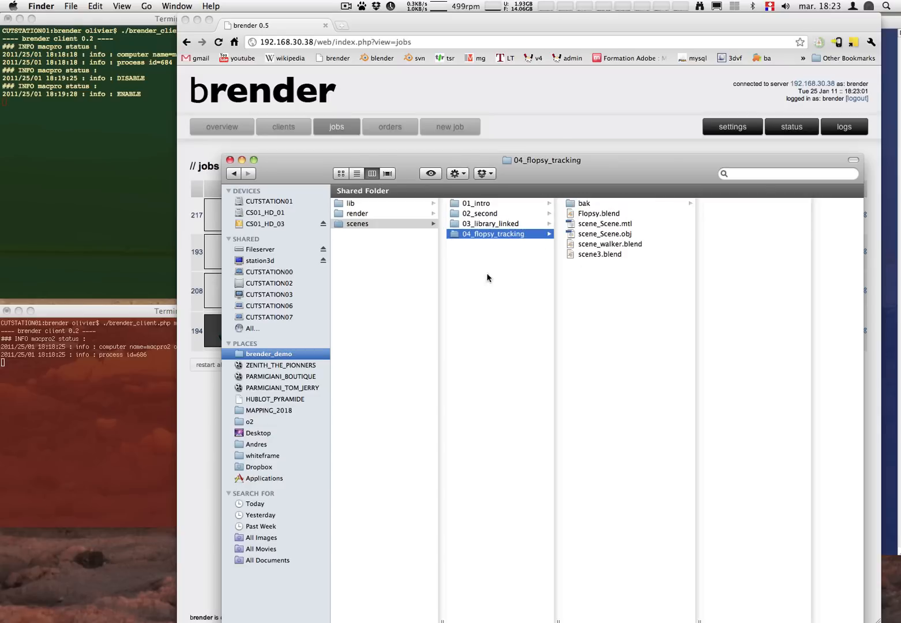
left_click(357, 214)
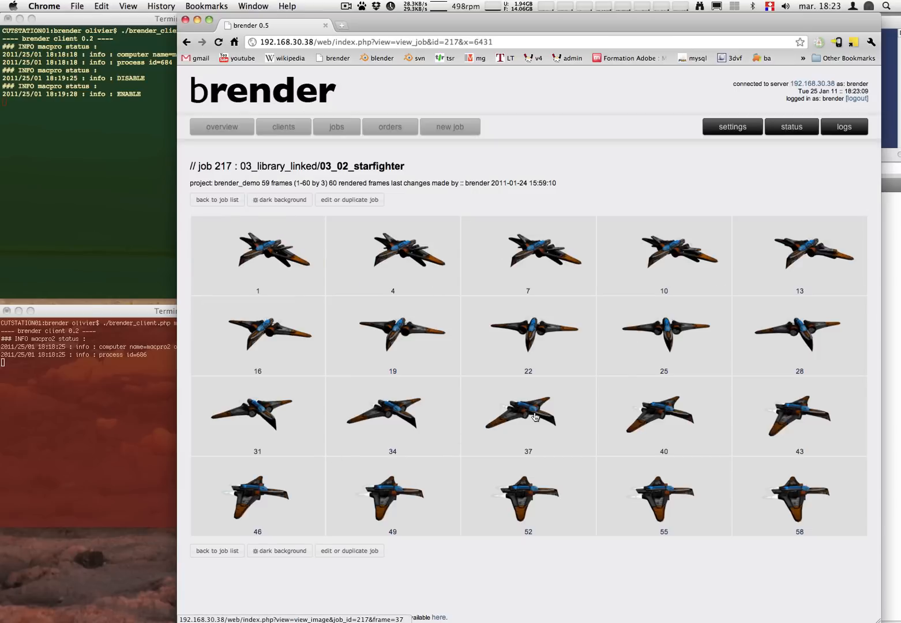
View starfighter frame 37 full size, then return to the jobs overview page.
left_click(534, 418)
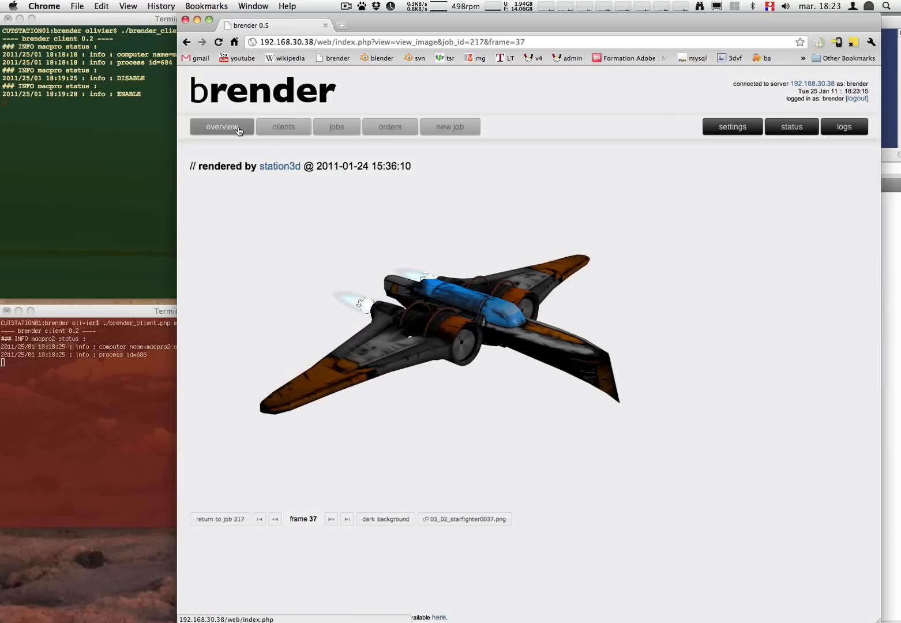
left_click(336, 127)
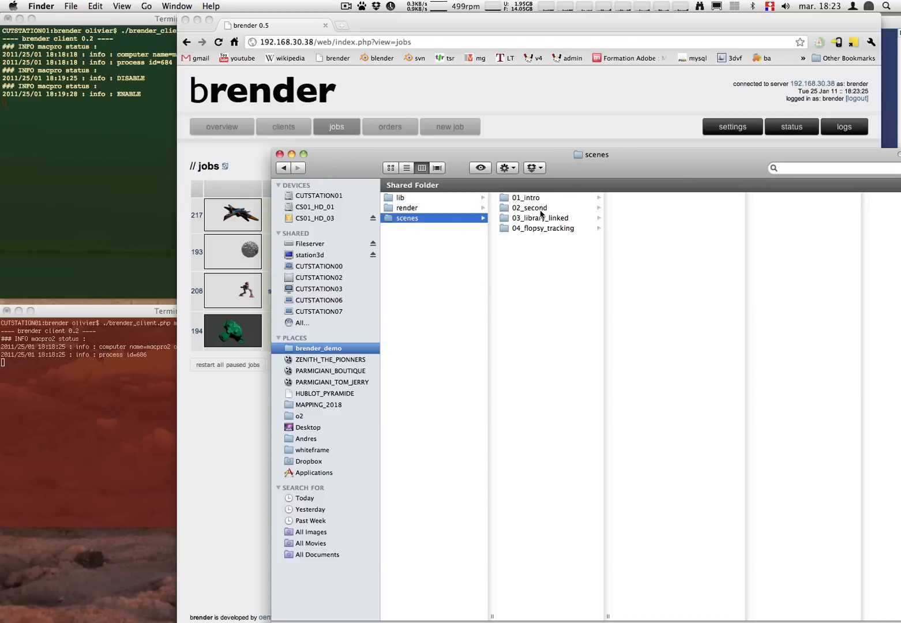
Browse through 02_second and 01_intro in Finder and launch 01_02_cube_array.blend in Blender.
left_click(529, 207)
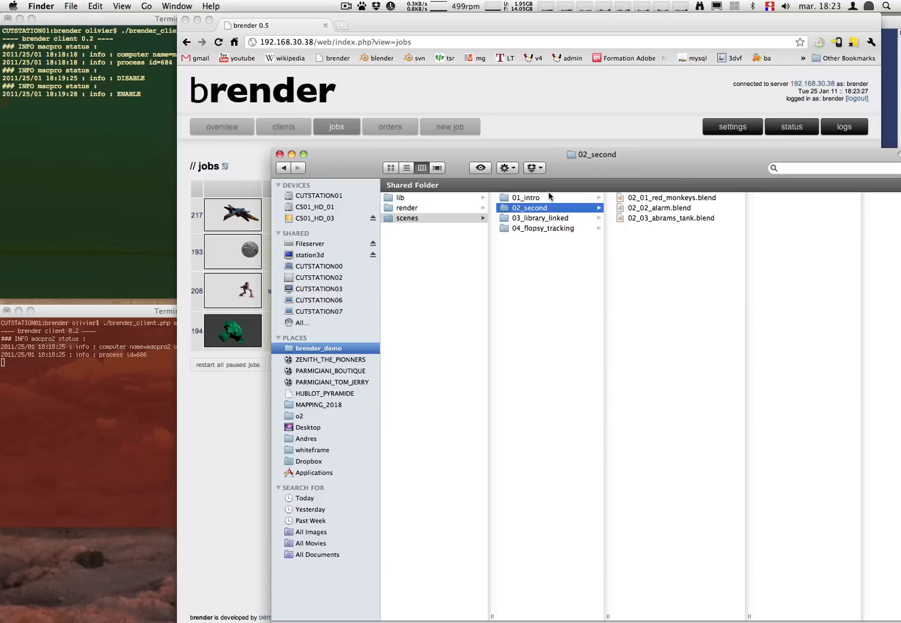
left_click(526, 197)
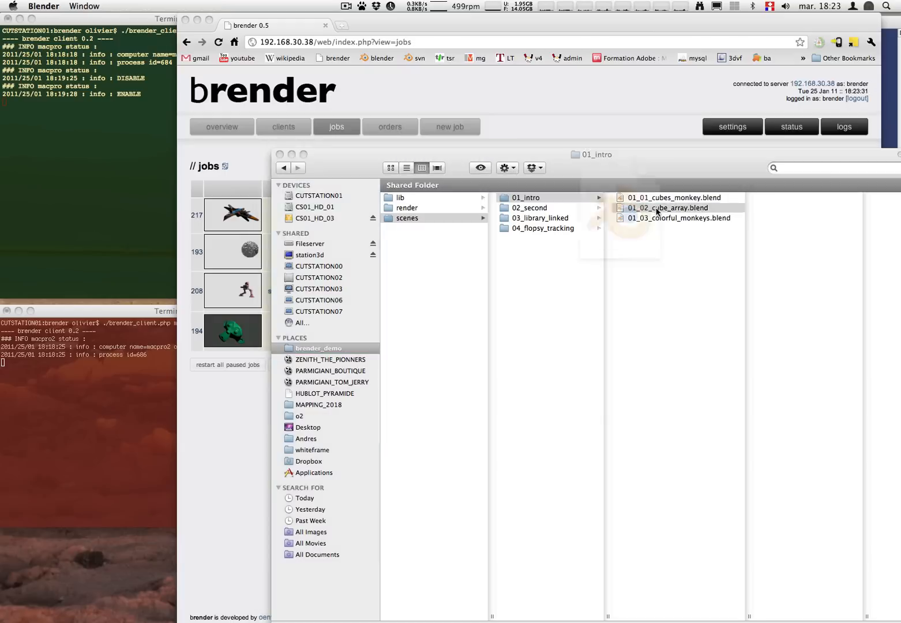
double_click(668, 207)
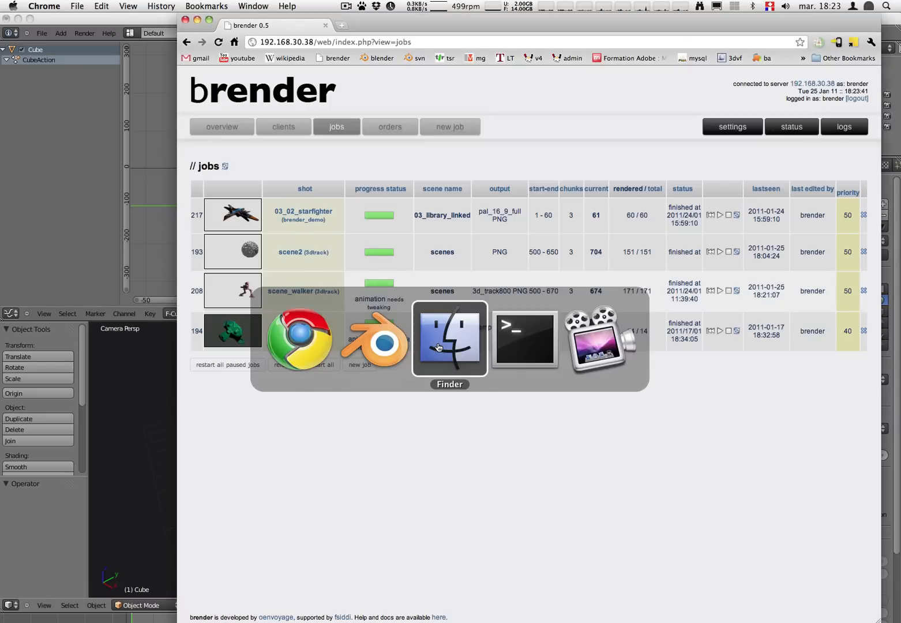
Submit a new job: scene 01_intro, shot 01_02_cube_array, config pal_16_9_preview, frames 1–50.
left_click(449, 340)
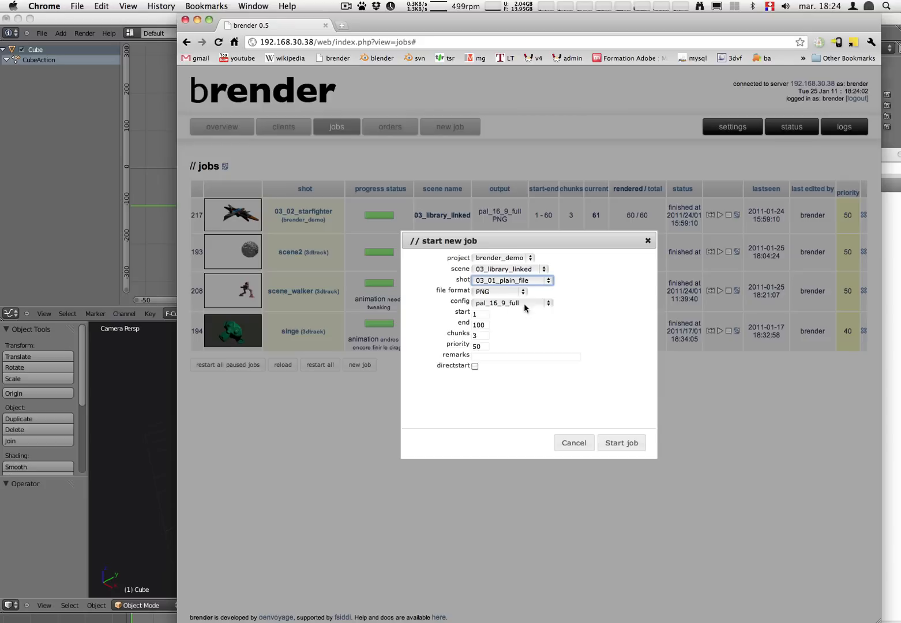
left_click(510, 269)
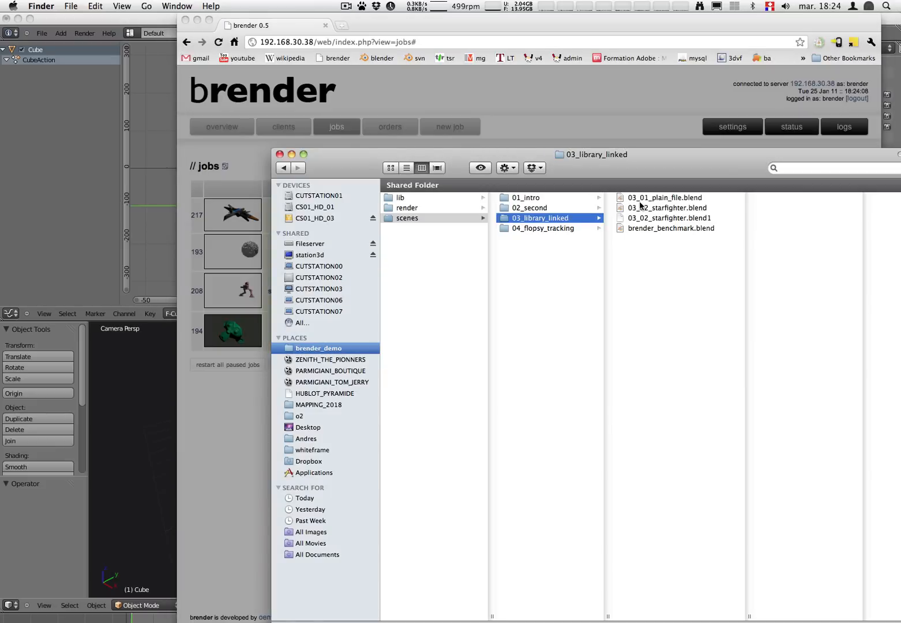
left_click(527, 197)
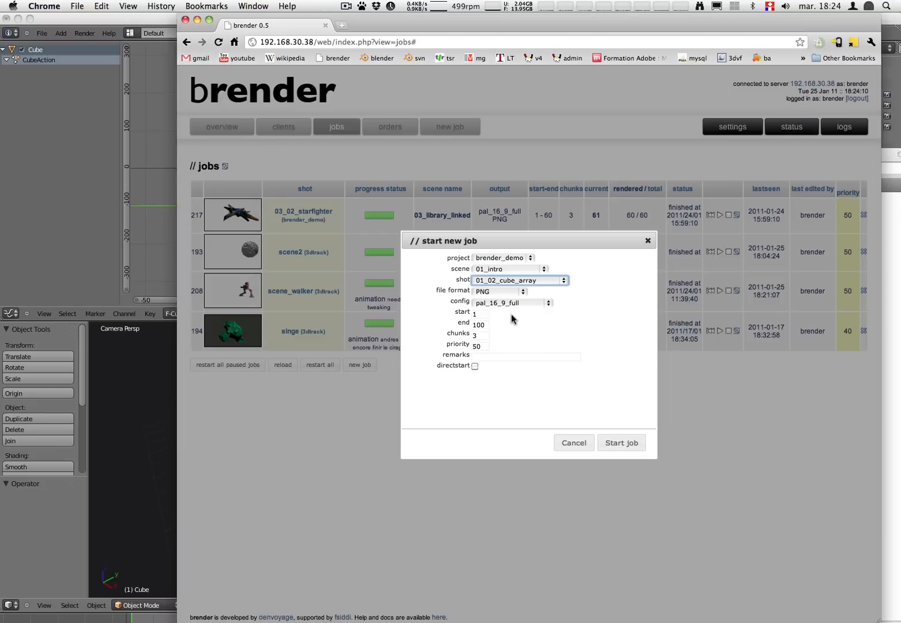
left_click(512, 302)
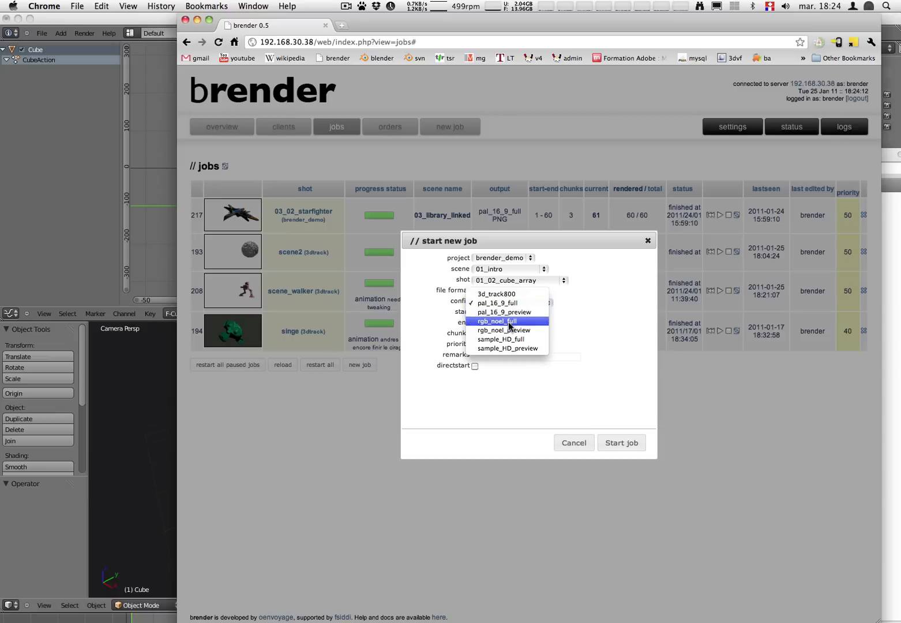
mouse_move(502, 312)
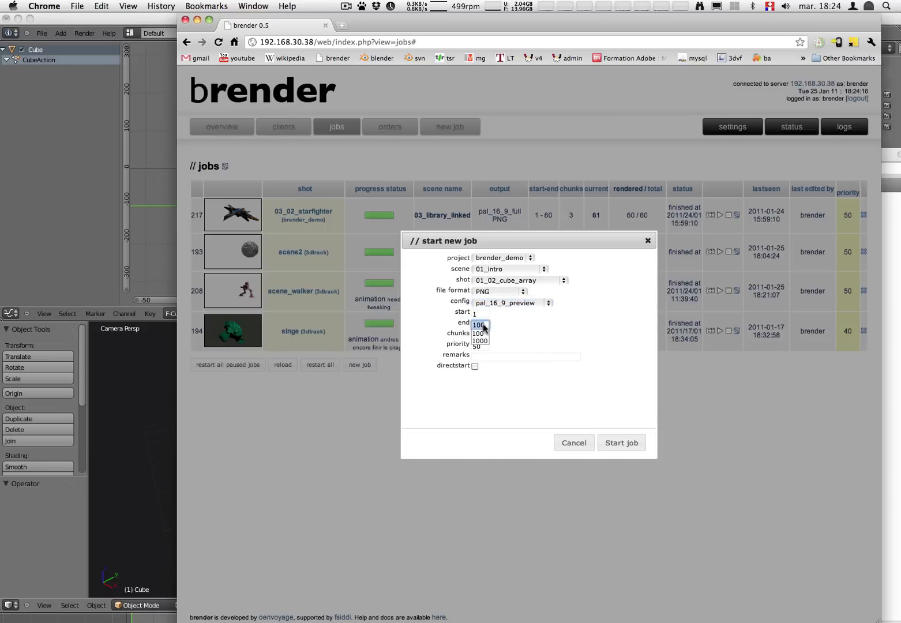
key("Cmd+Tab")
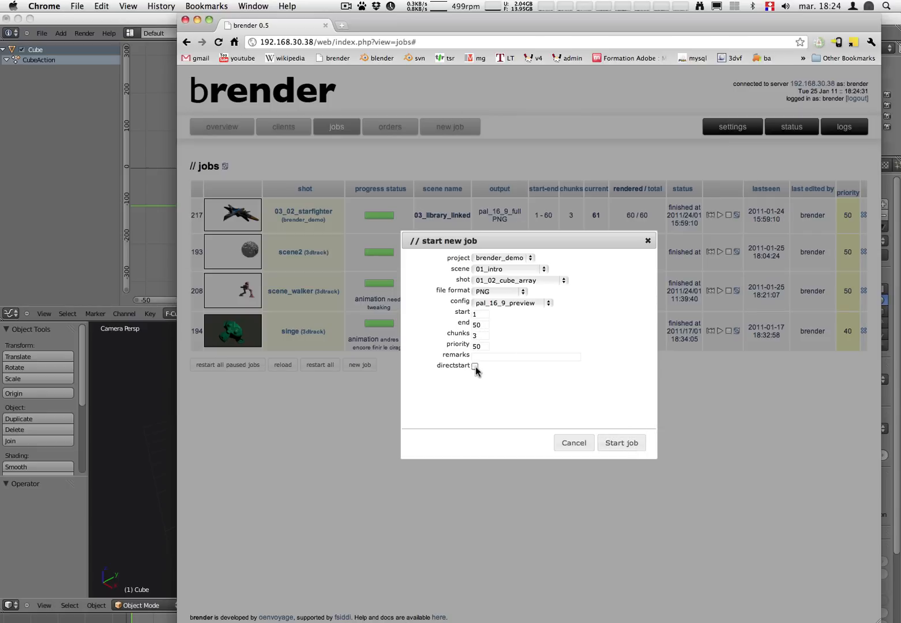
left_click(621, 443)
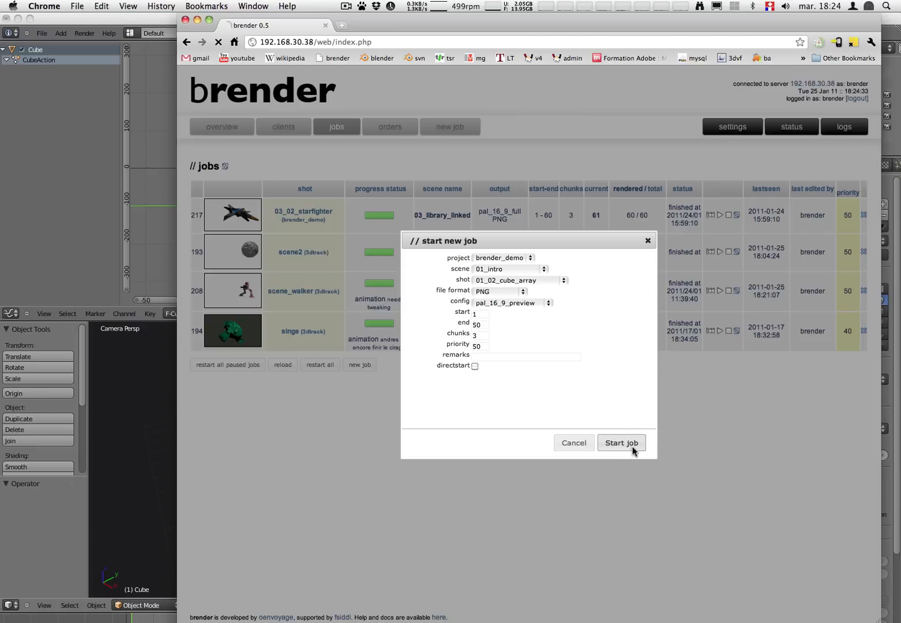
left_click(621, 443)
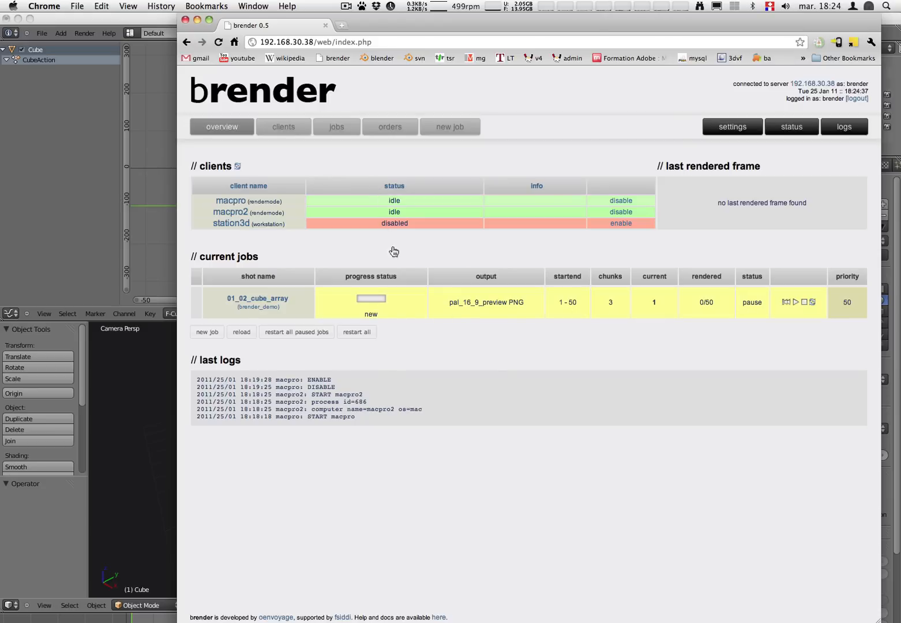
Start the paused cube_array job rendering and open its latest rendered frame.
key("Cmd+Tab")
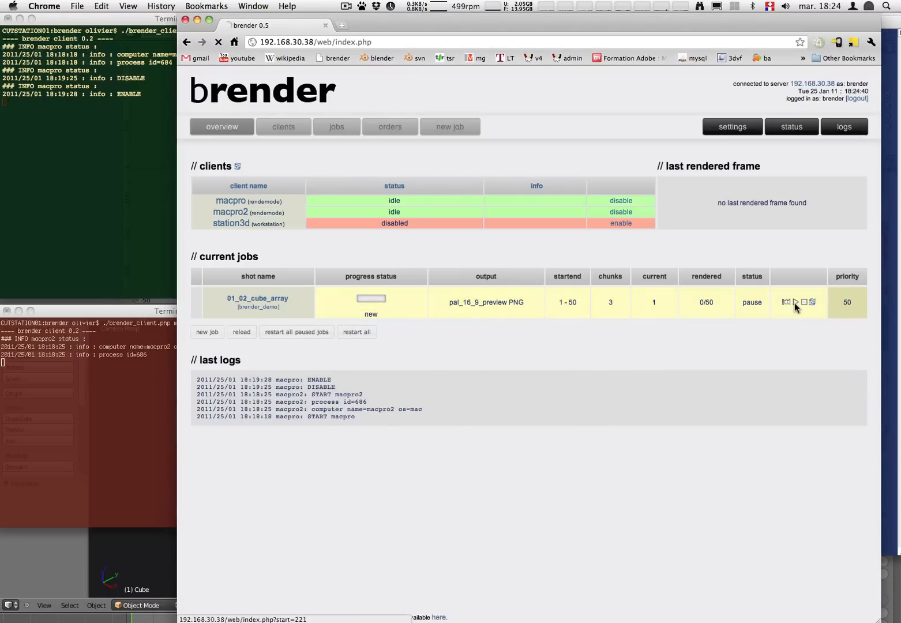
left_click(795, 302)
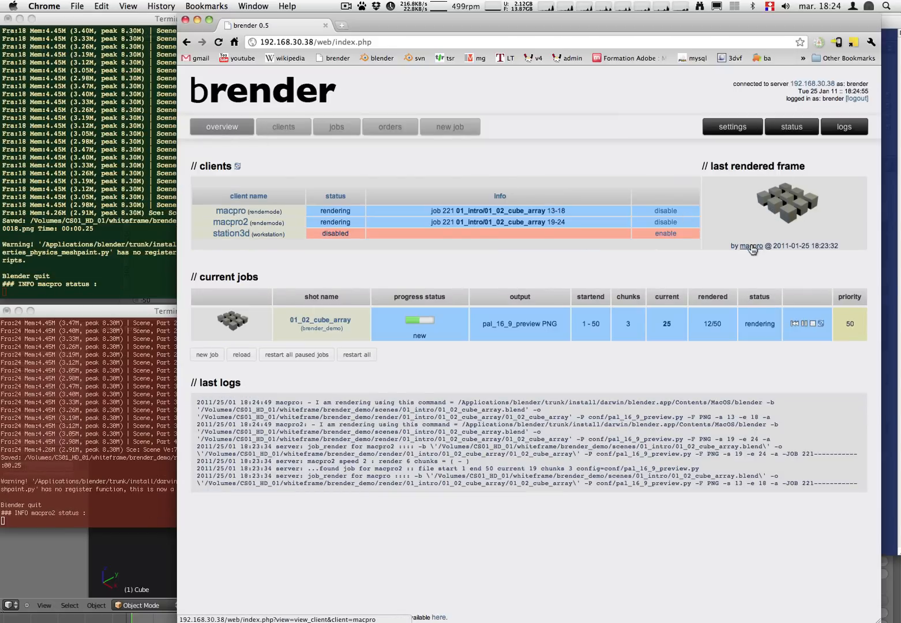
left_click(785, 206)
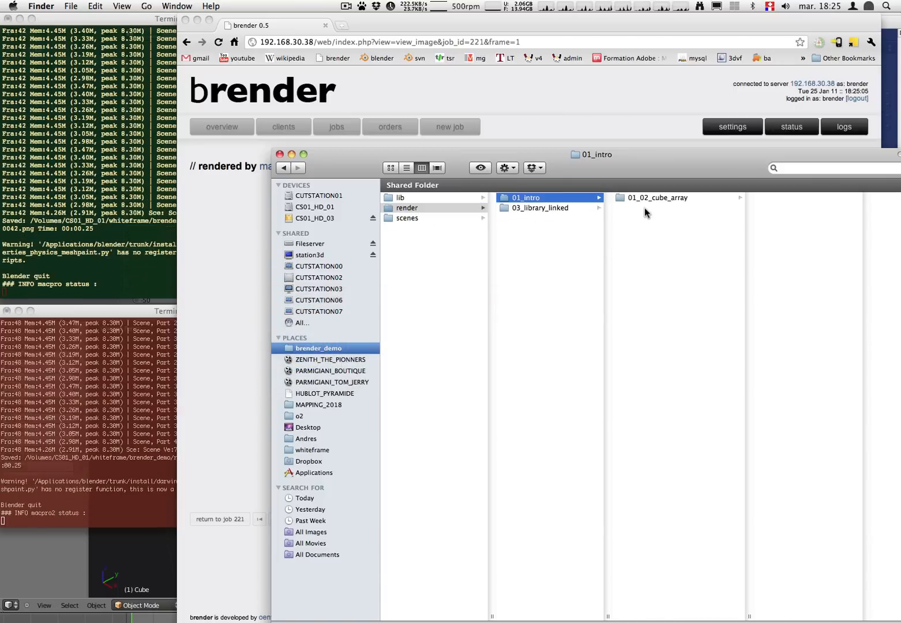
Browse to render > 01_intro > 01_02_cube_array in Finder and preview a rendered PNG frame.
left_click(657, 197)
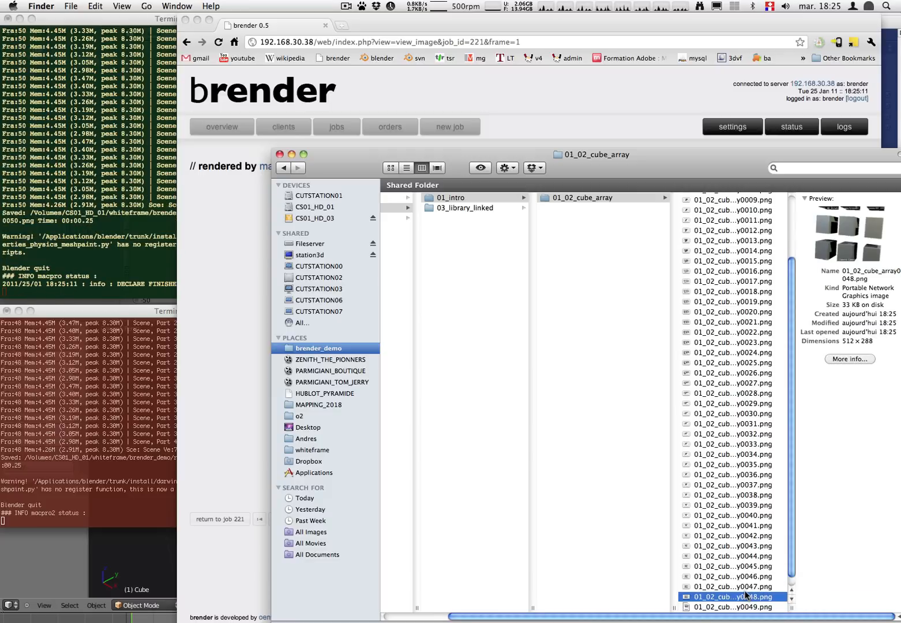
left_click(733, 595)
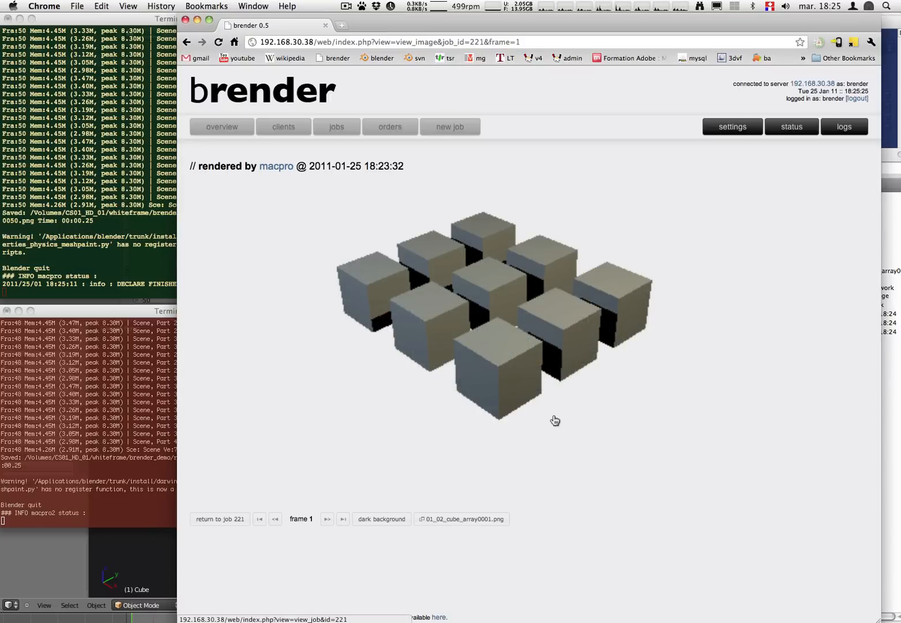
mouse_move(493, 342)
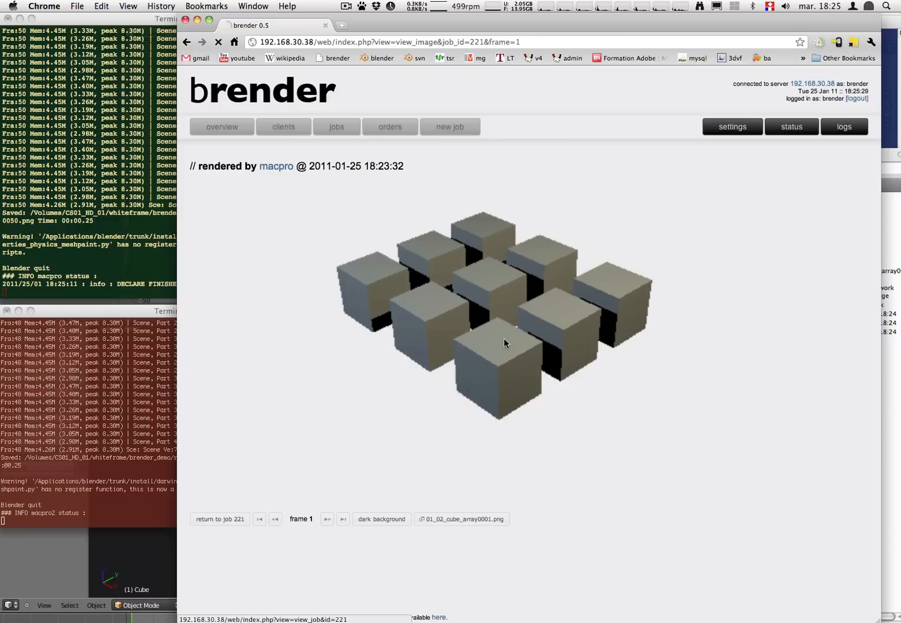
Return from the full-size frame 1 view to job 221's frame overview.
left_click(219, 520)
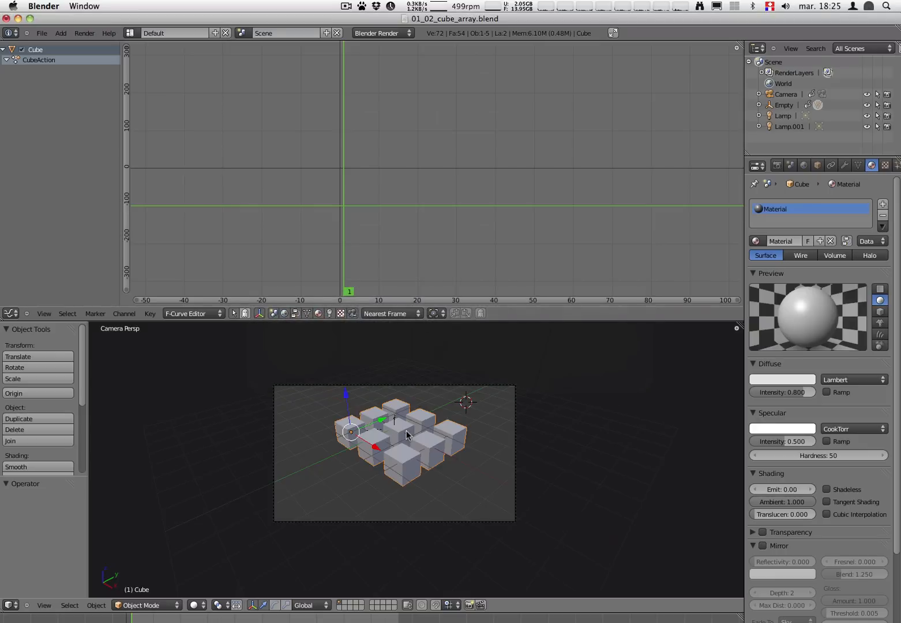
mouse_move(782, 384)
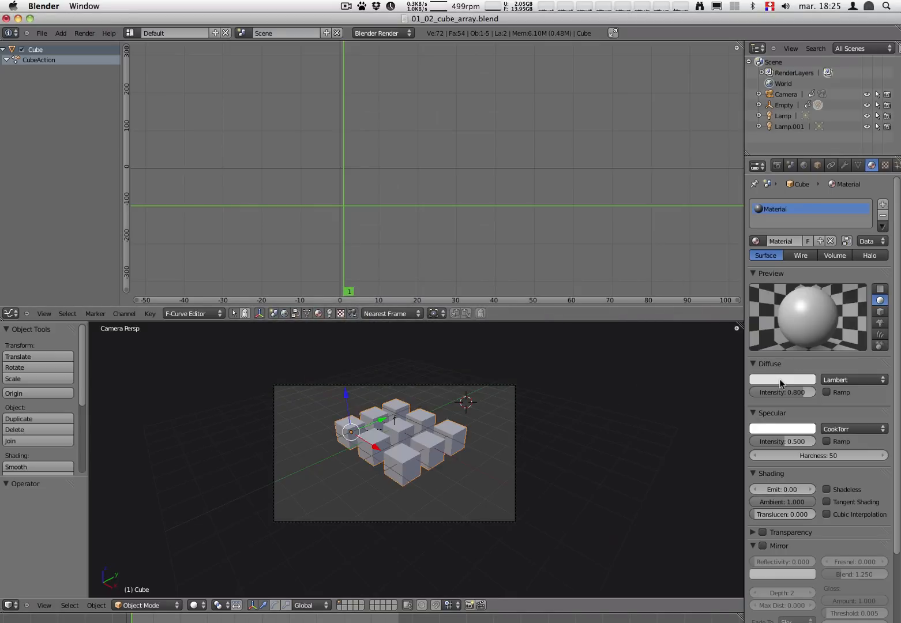
Pick a blue diffuse colour for the cube material, then head back toward the render farm page.
left_click(782, 379)
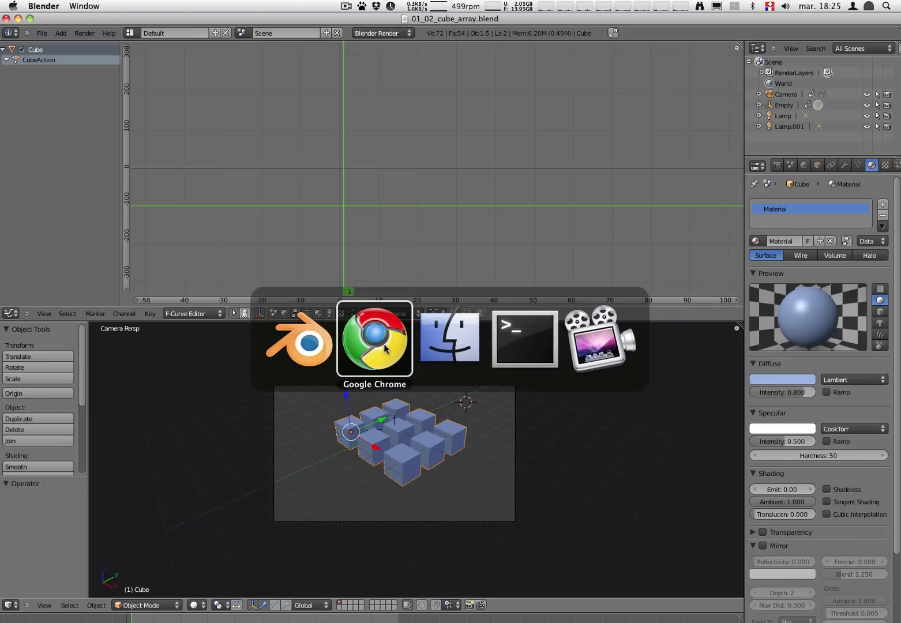
left_click(374, 340)
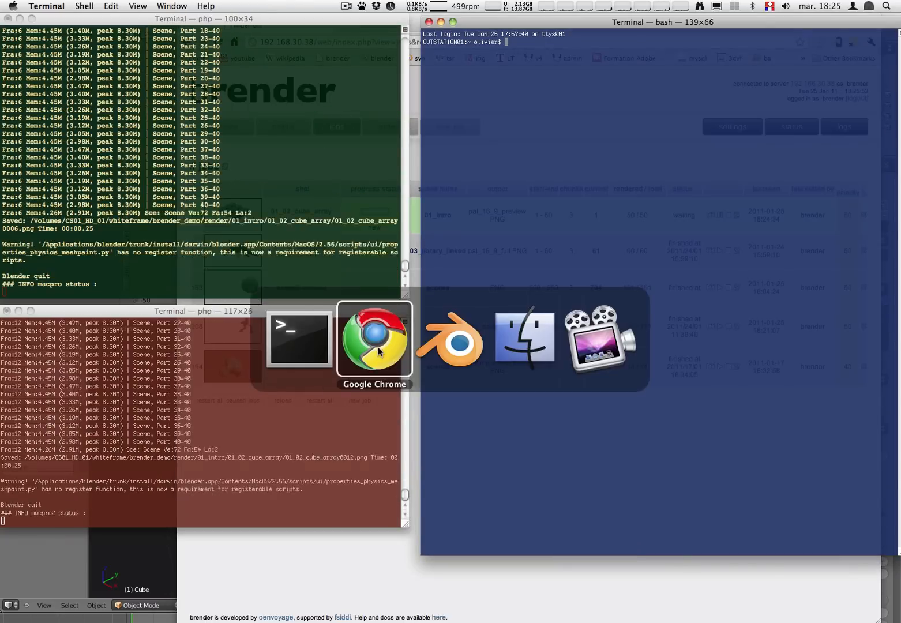
Bring brender forward to watch job 221's frames turn blue, then return to the farm overview.
left_click(374, 339)
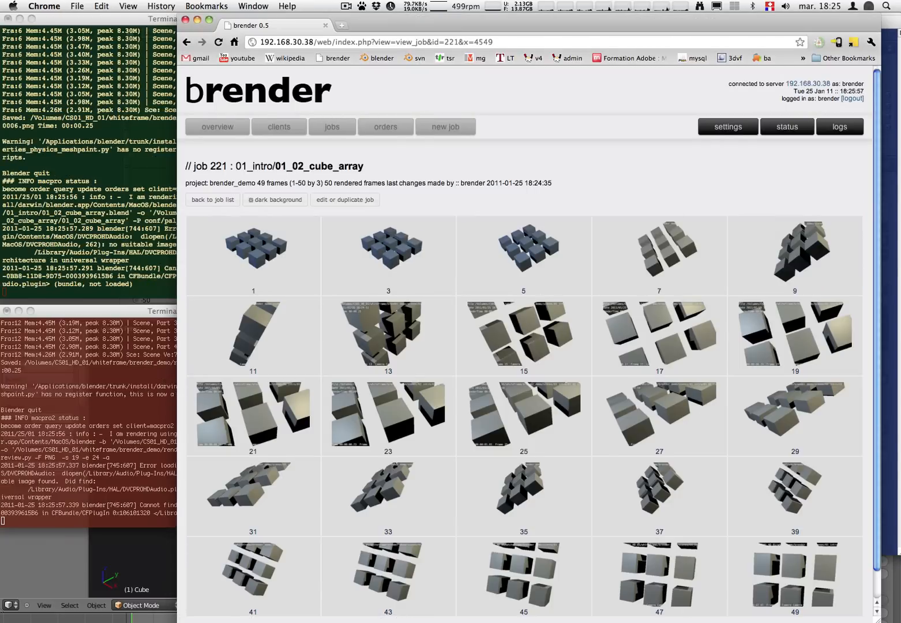
mouse_move(360, 359)
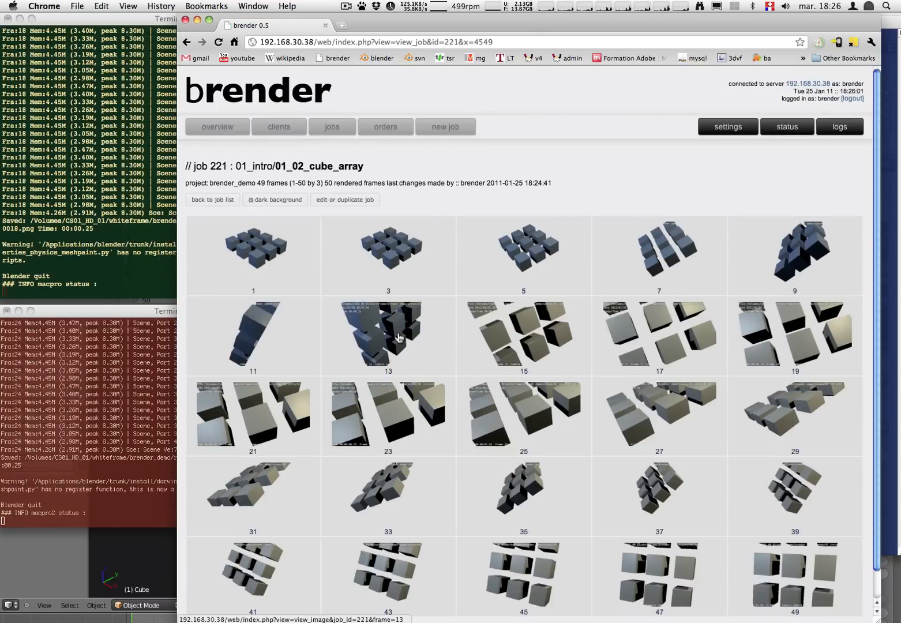
mouse_move(691, 349)
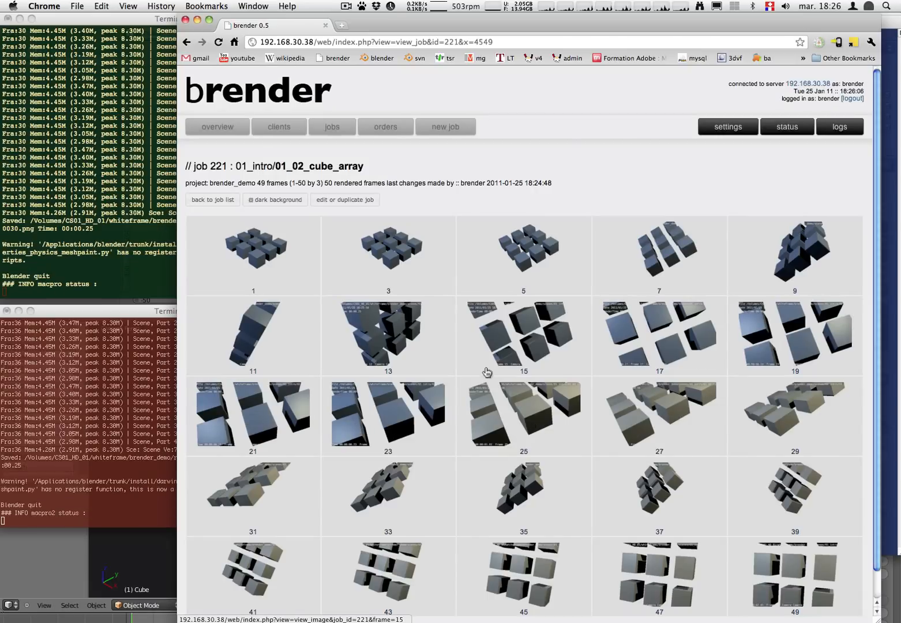
left_click(217, 127)
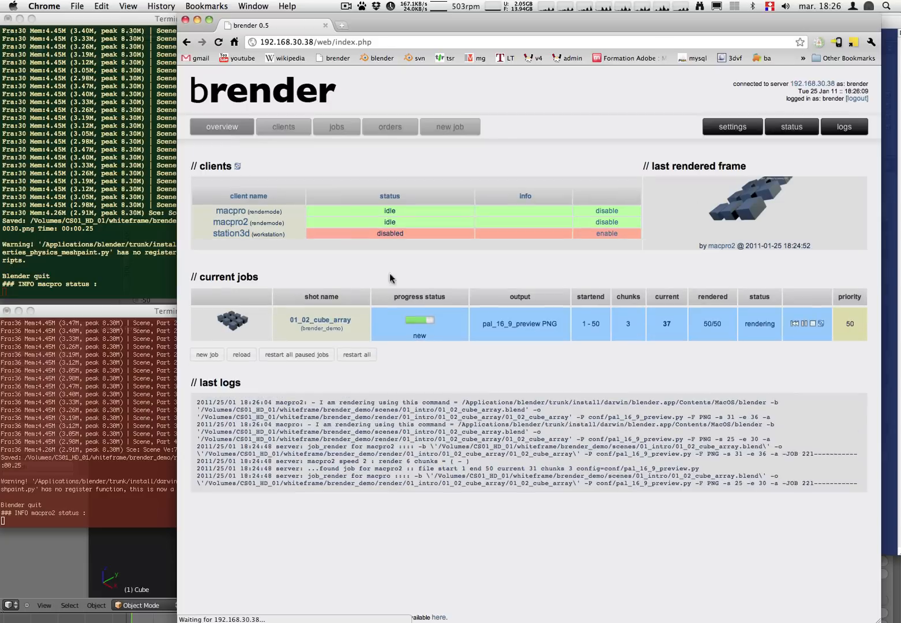